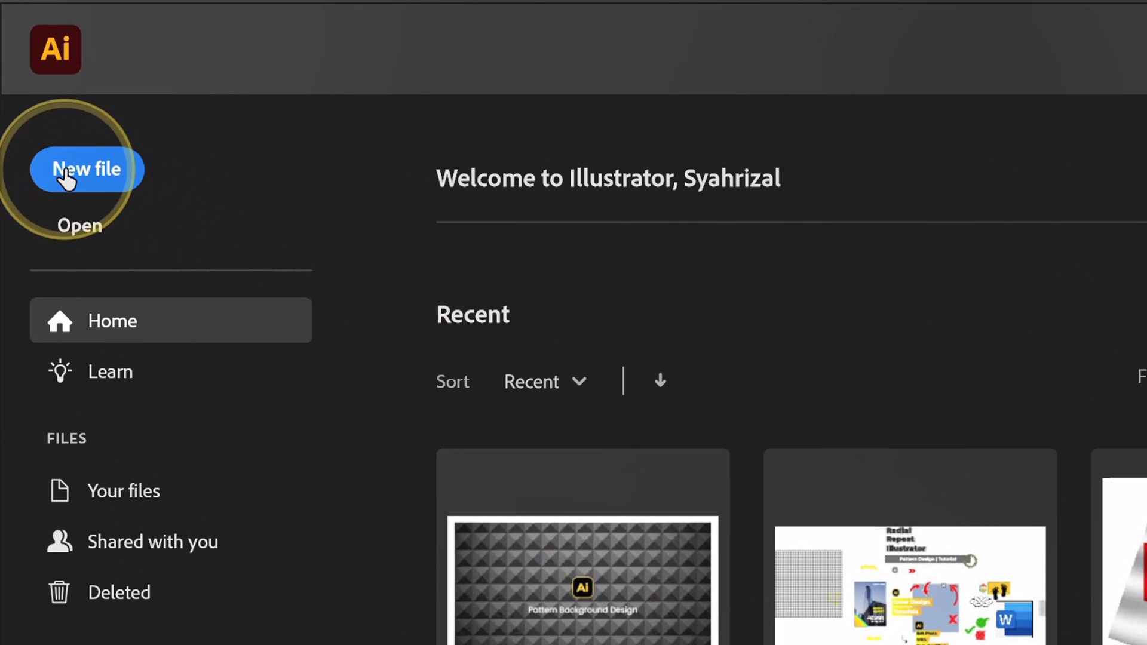
Step: Create a new blank document from the 1280 × 720 px Custom preset
left_click(85, 169)
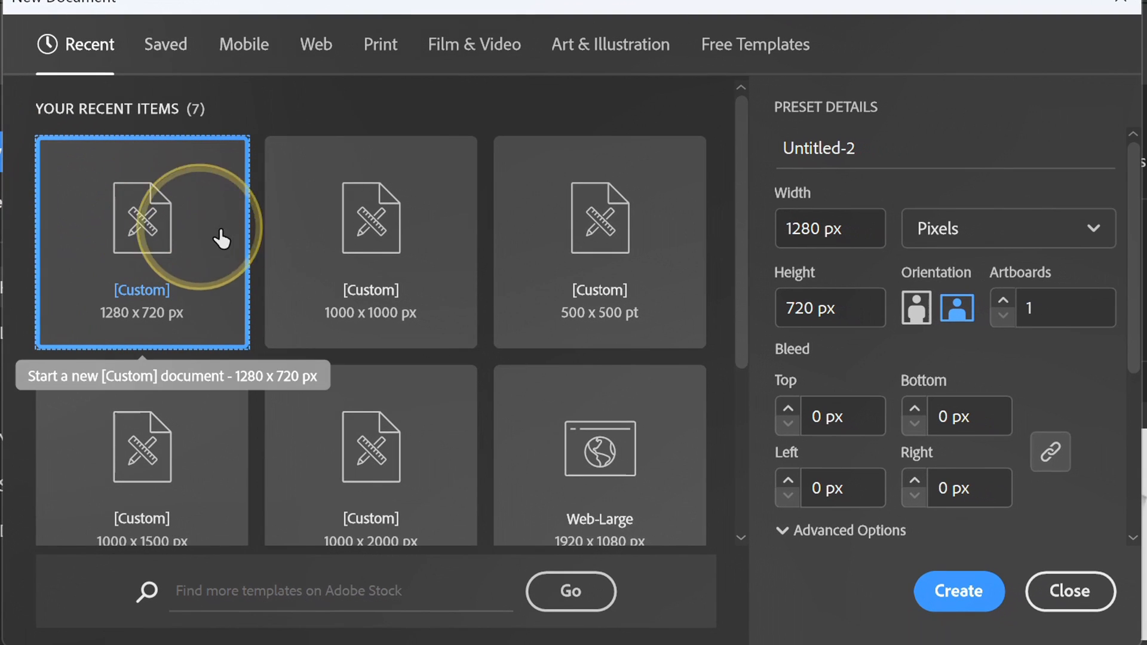
left_click(829, 308)
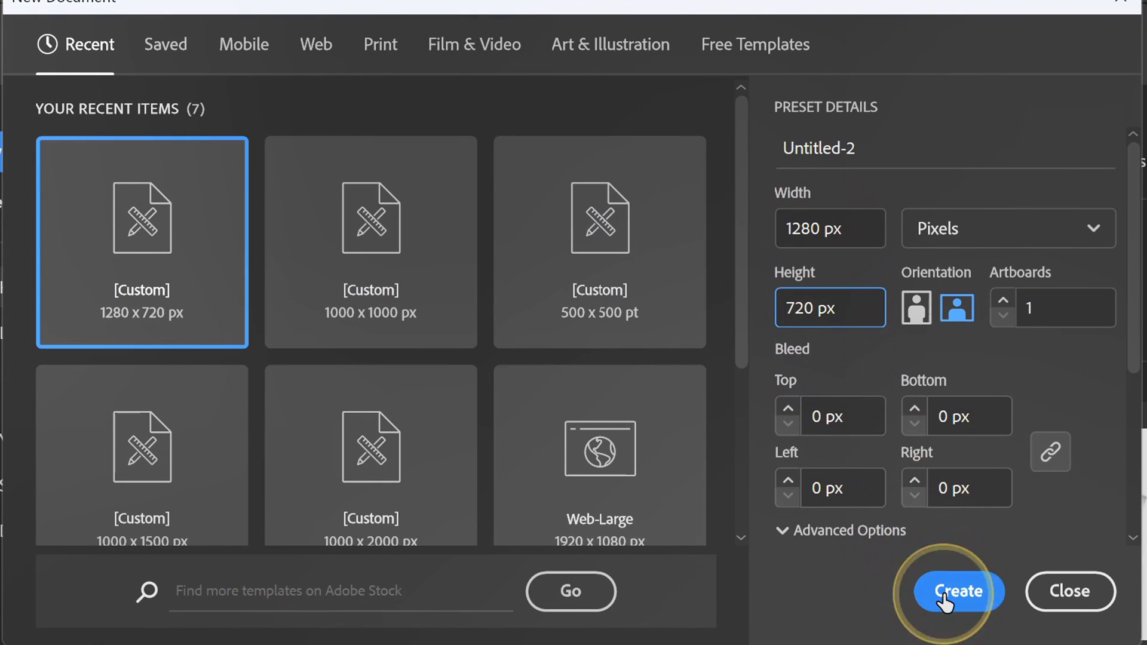
left_click(959, 592)
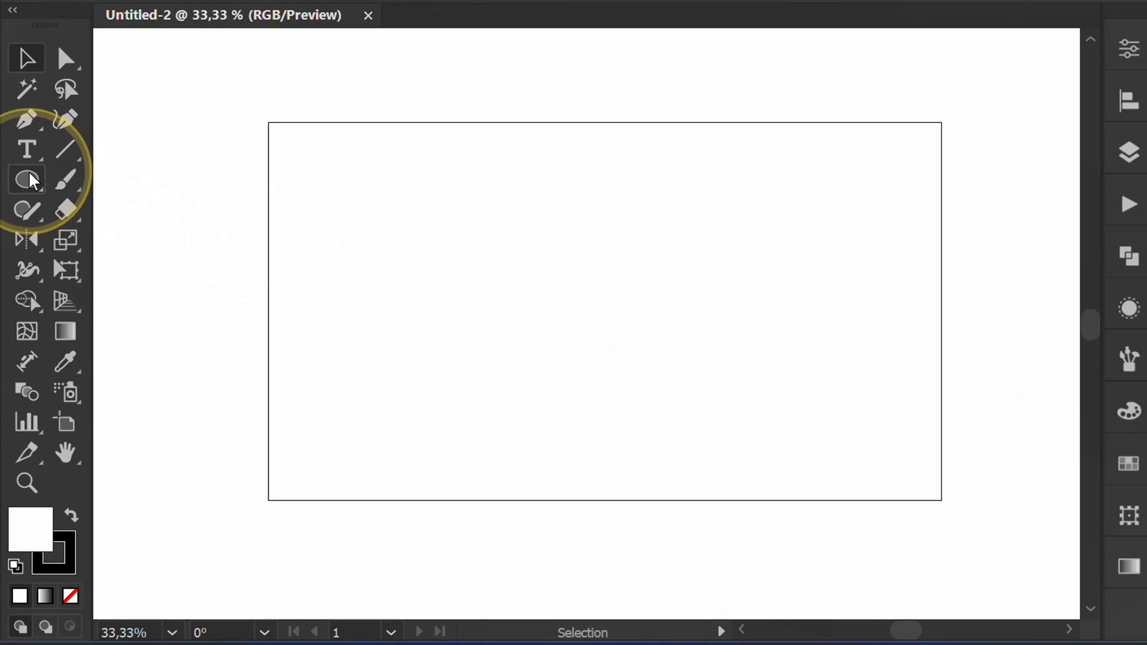
Step: Draw a stroke-free floor rectangle across the lower part of the artboard
left_click(24, 177)
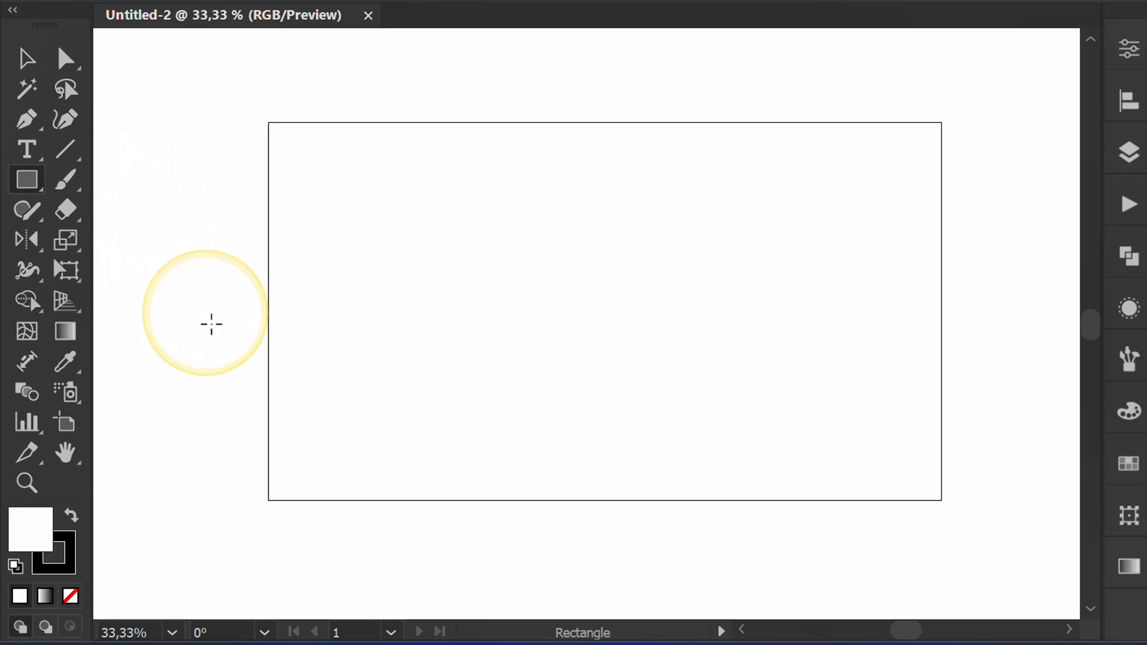
left_click_drag(275, 445, 783, 497)
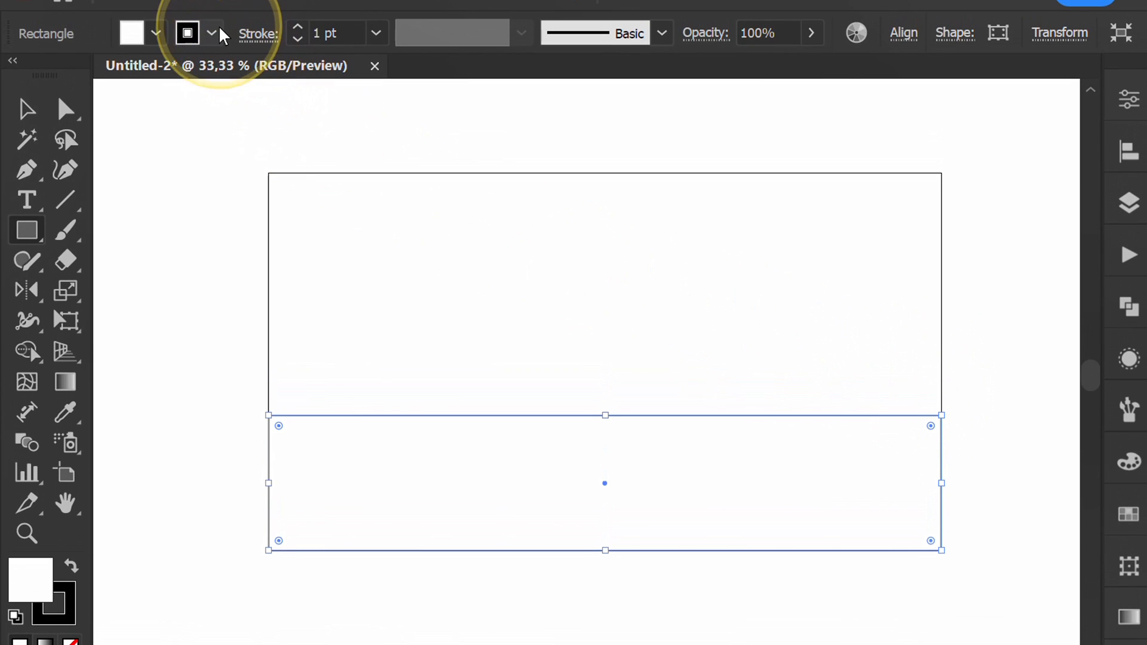
left_click(210, 33)
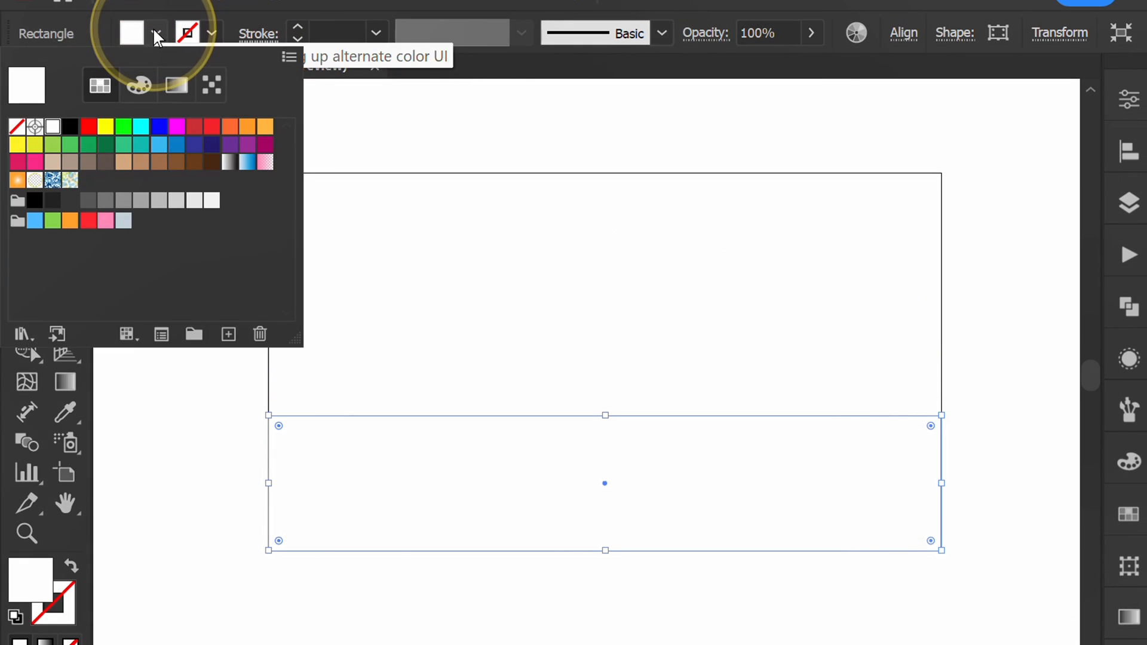
Step: Fill the floor with a -90° white-to-light-gray gradient, lightening the black stop
left_click(229, 162)
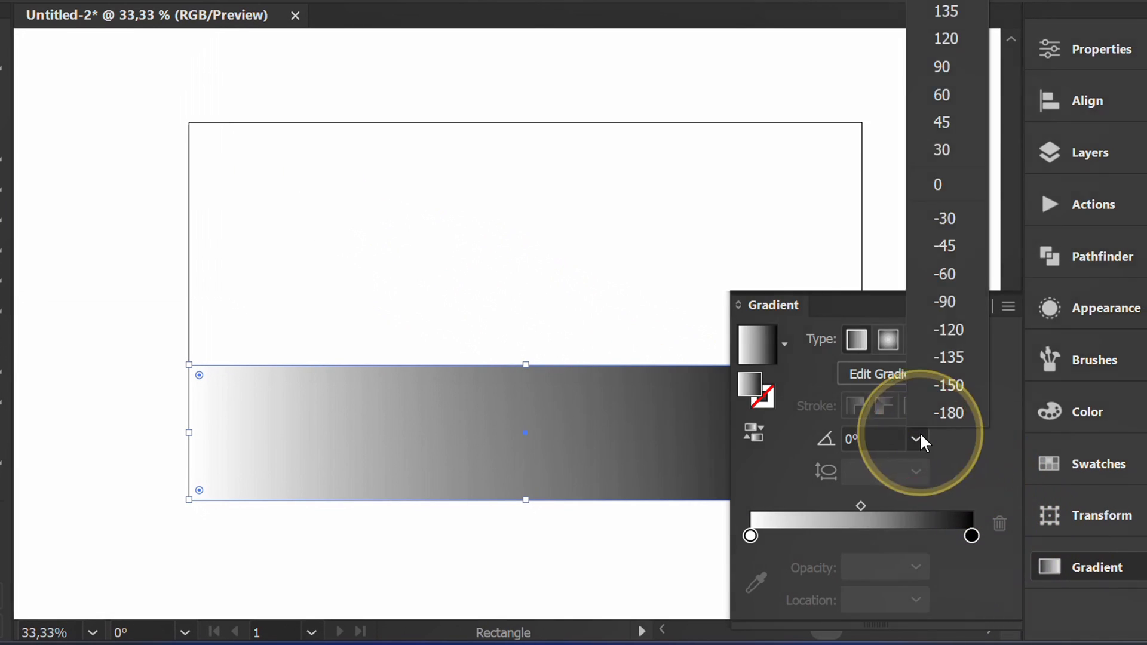
left_click(949, 301)
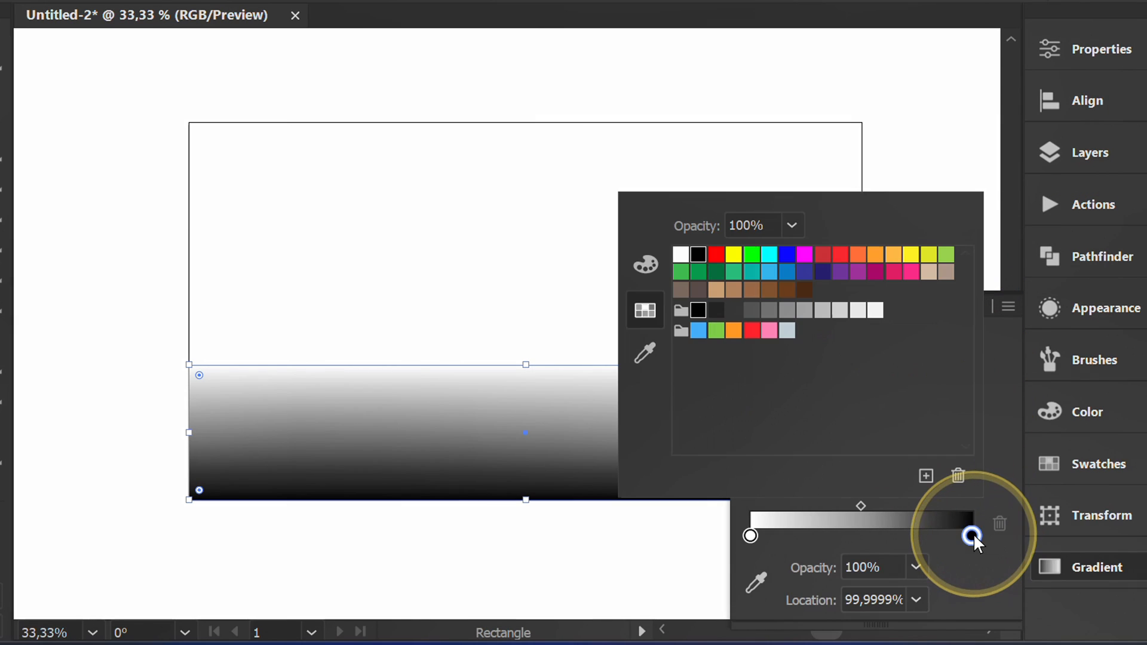
left_click(875, 311)
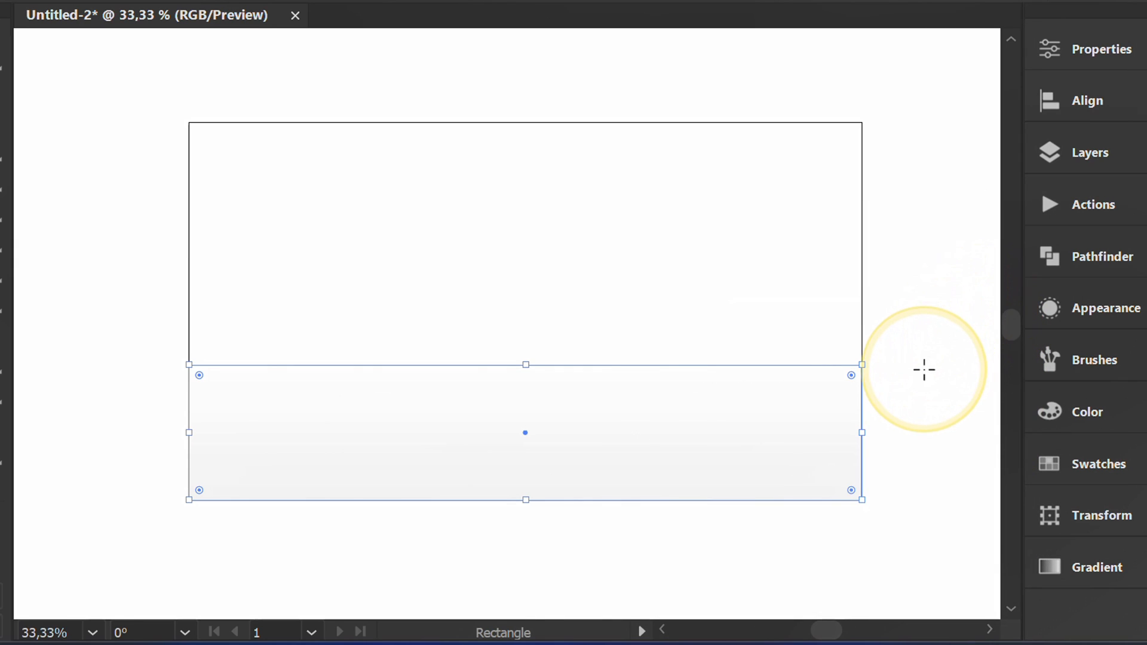
left_click_drag(525, 364, 525, 501)
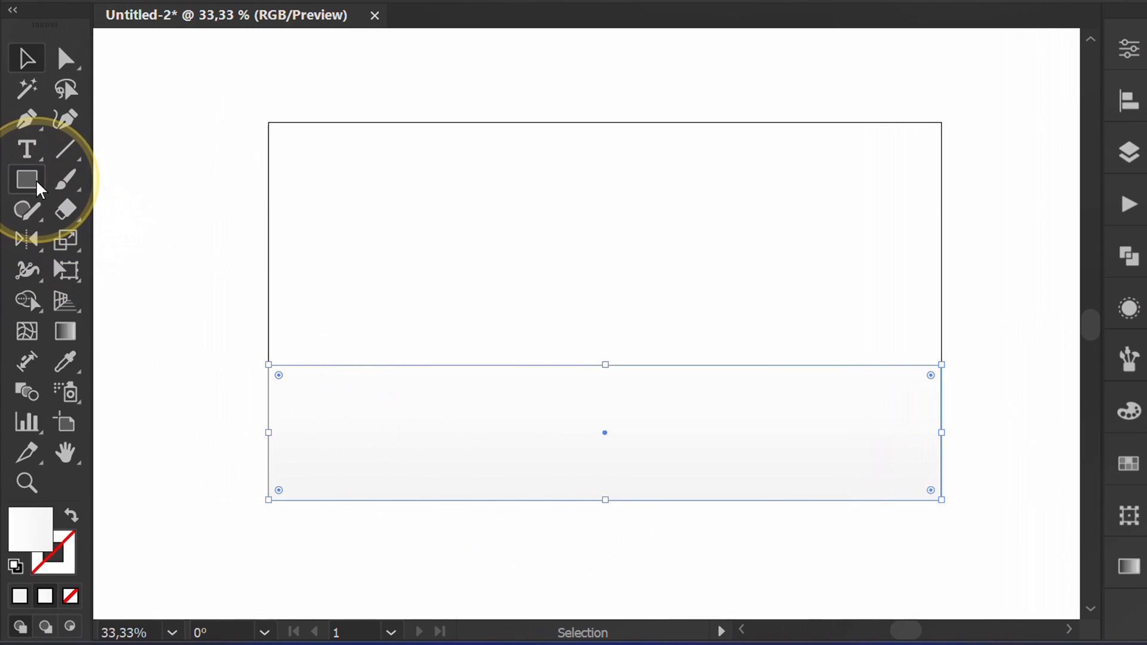
Step: Draw a light gray rectangle covering the upper half of the artboard as the wall
left_click(25, 177)
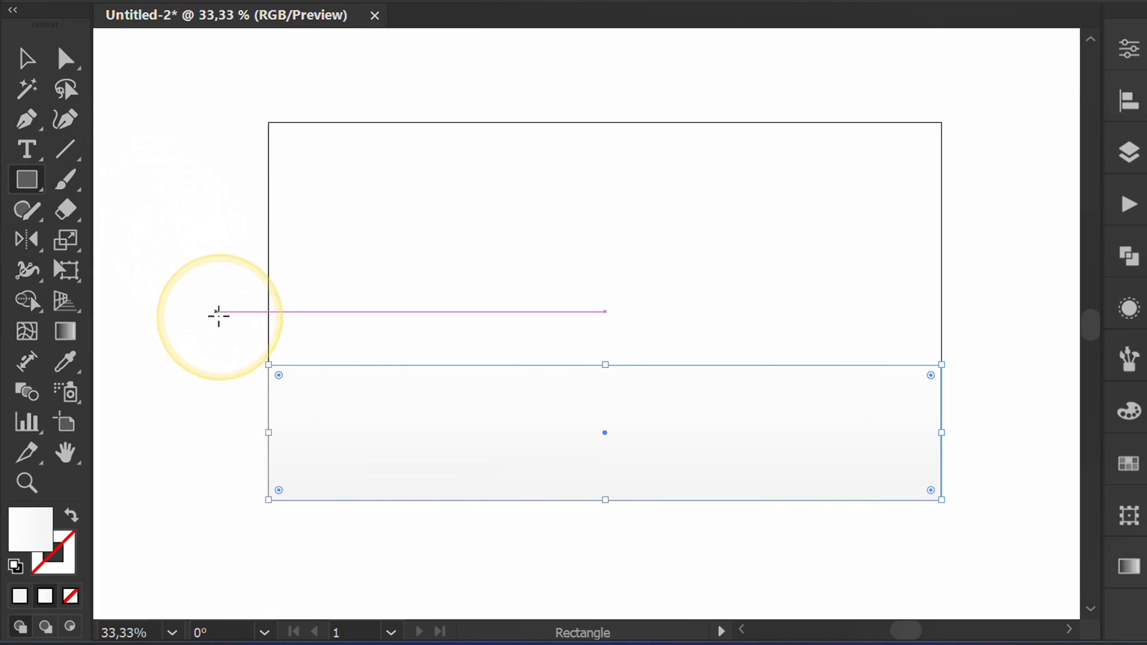
left_click_drag(269, 125, 382, 196)
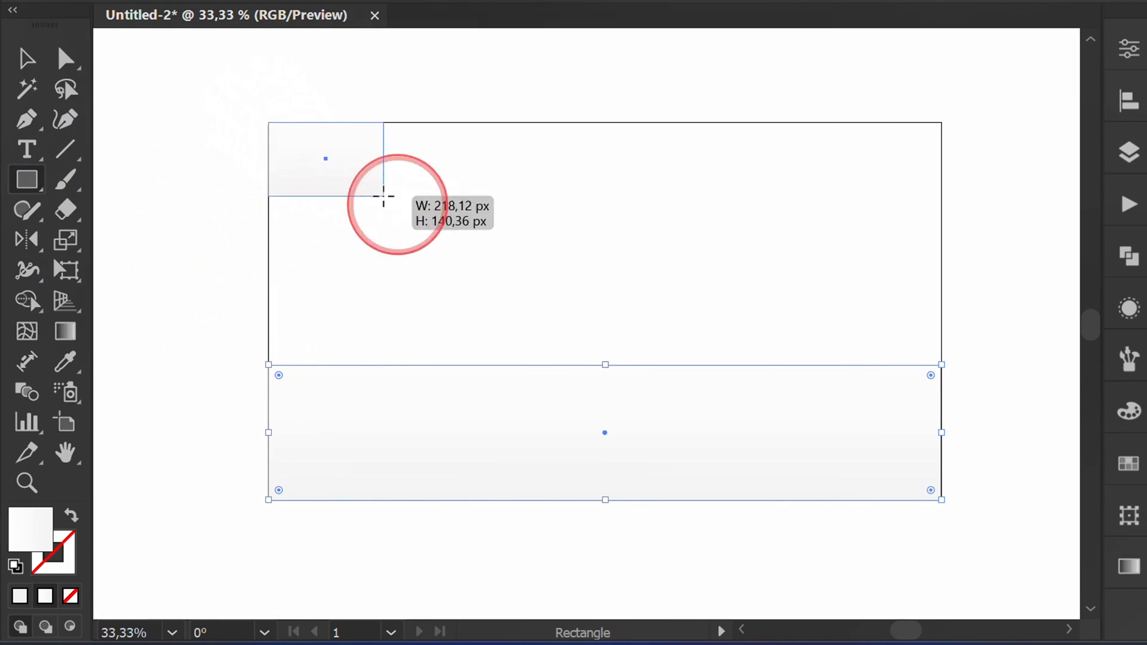
left_click_drag(384, 197, 705, 311)
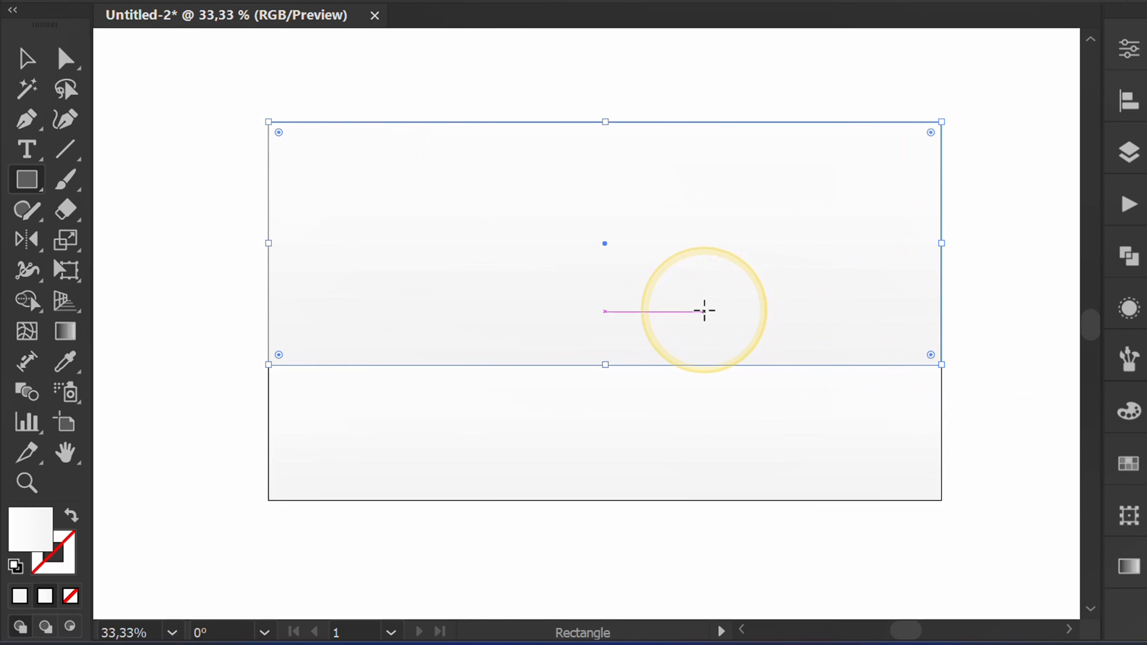
left_click(154, 33)
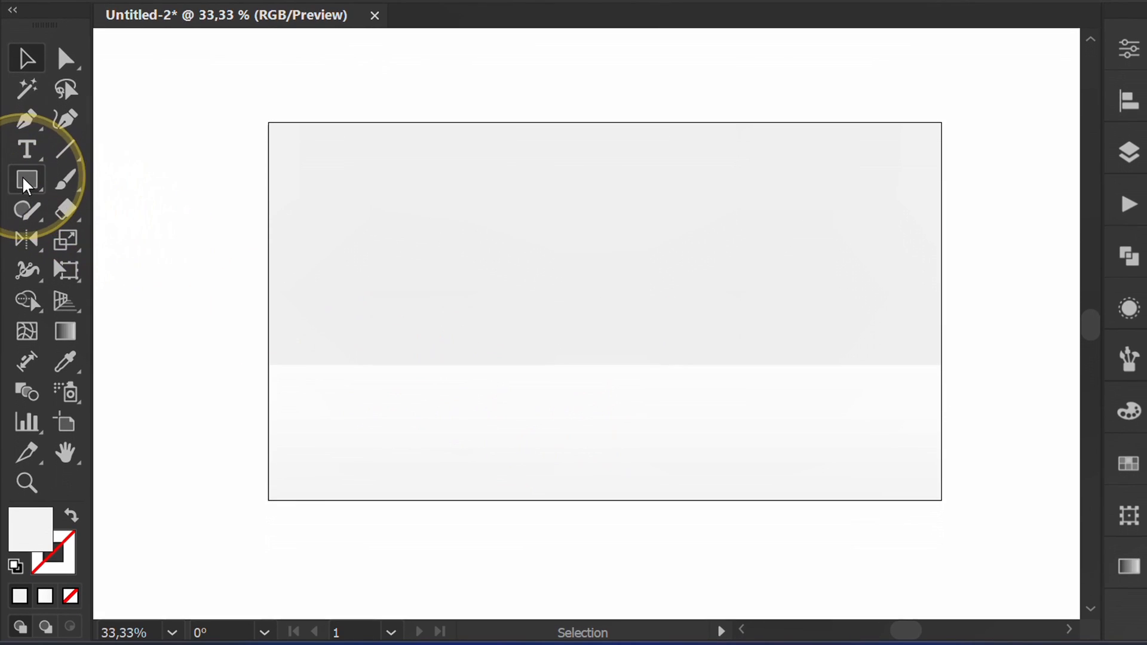
Step: Add a 700 × 700 px circle with the Ellipse Tool
left_click(27, 178)
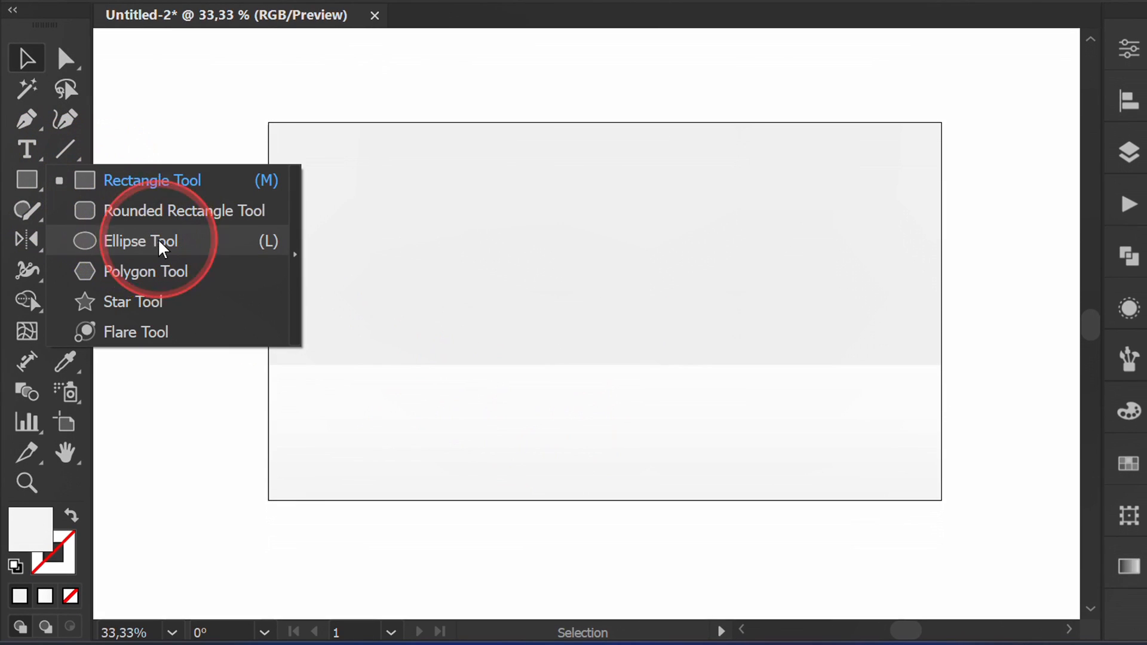
left_click(141, 241)
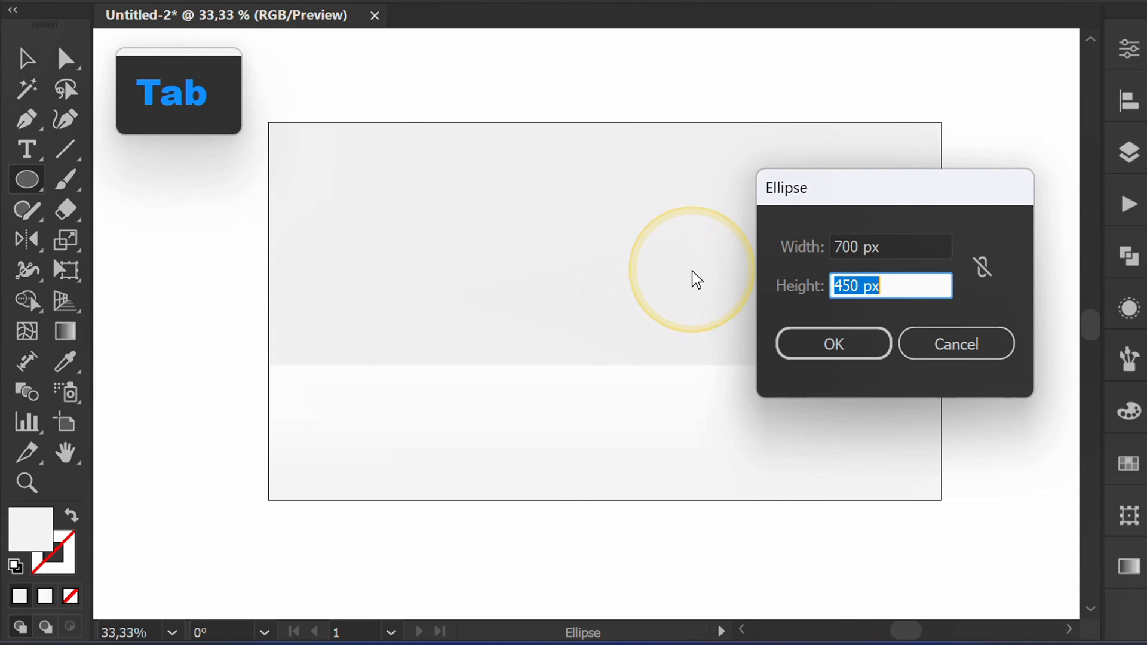
type("700")
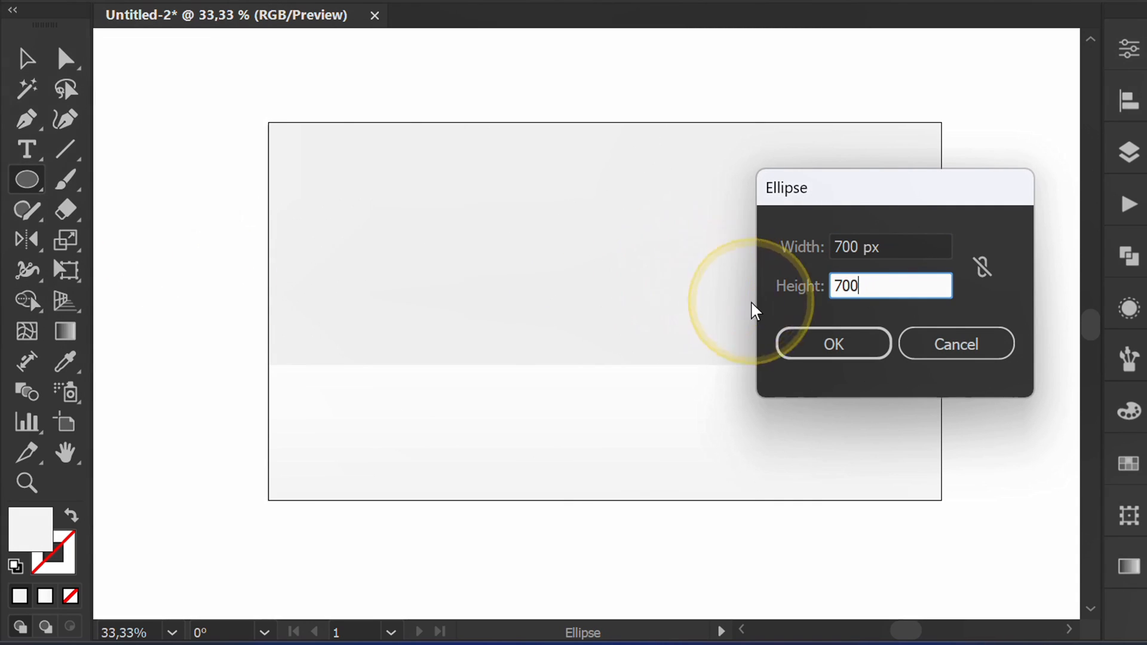
left_click(834, 345)
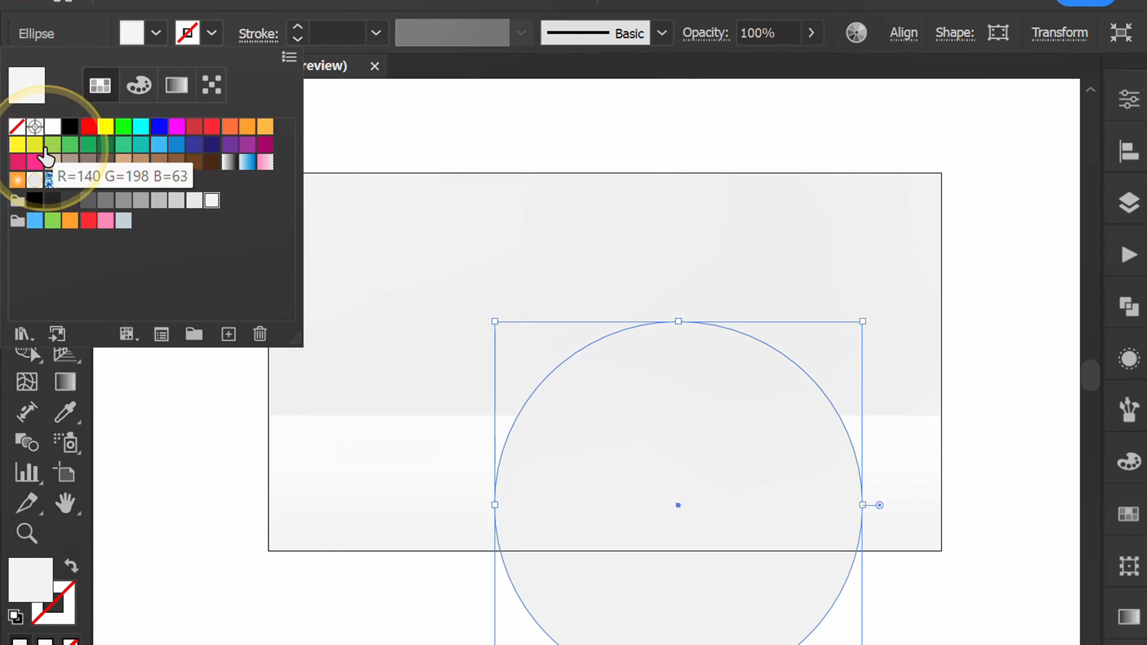
Step: Fill the circle yellow and centre it horizontally on the artboard
left_click(15, 160)
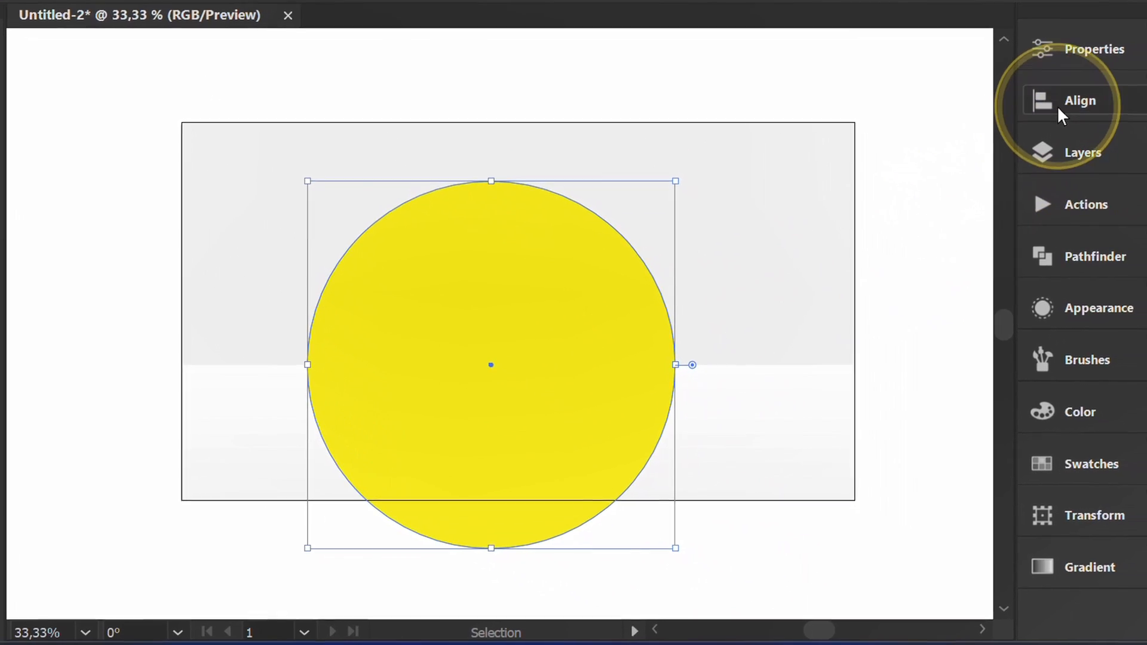
left_click(1080, 100)
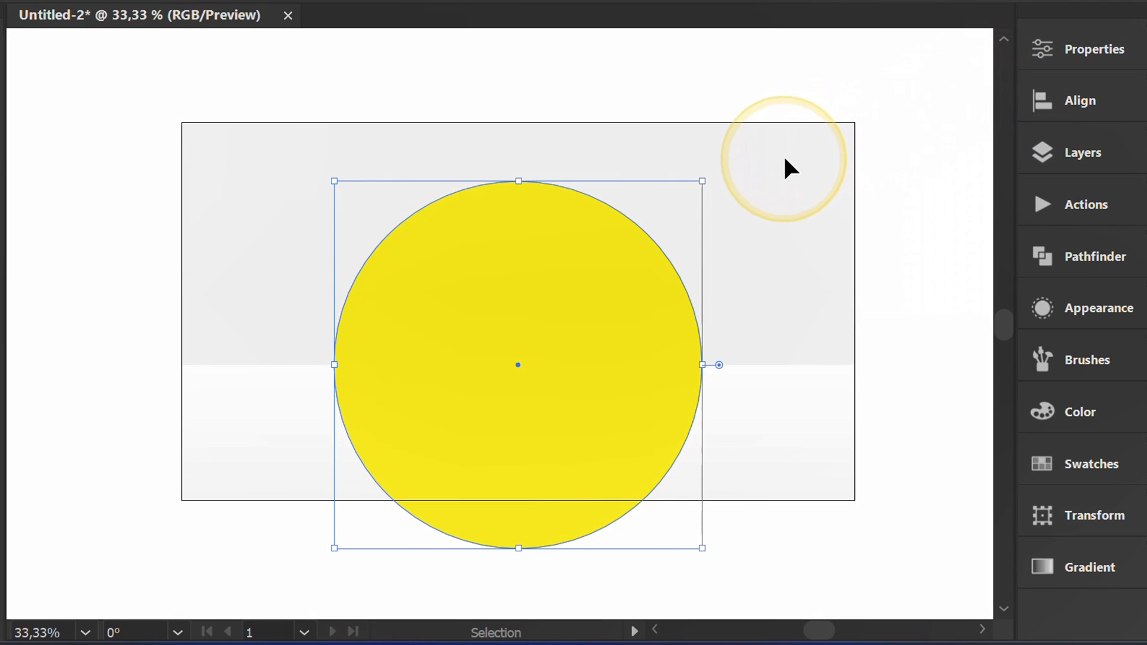
key("space")
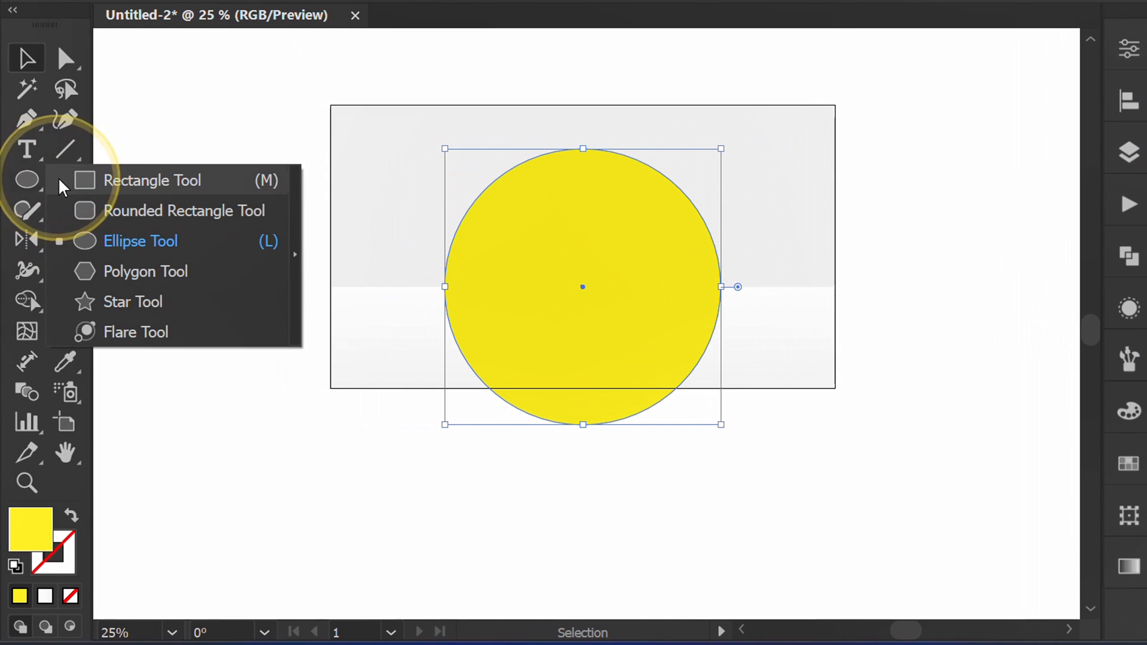
Step: Subtract a rectangle from the circle's lower half with Pathfinder Minus Front, leaving a half-dome
left_click(152, 180)
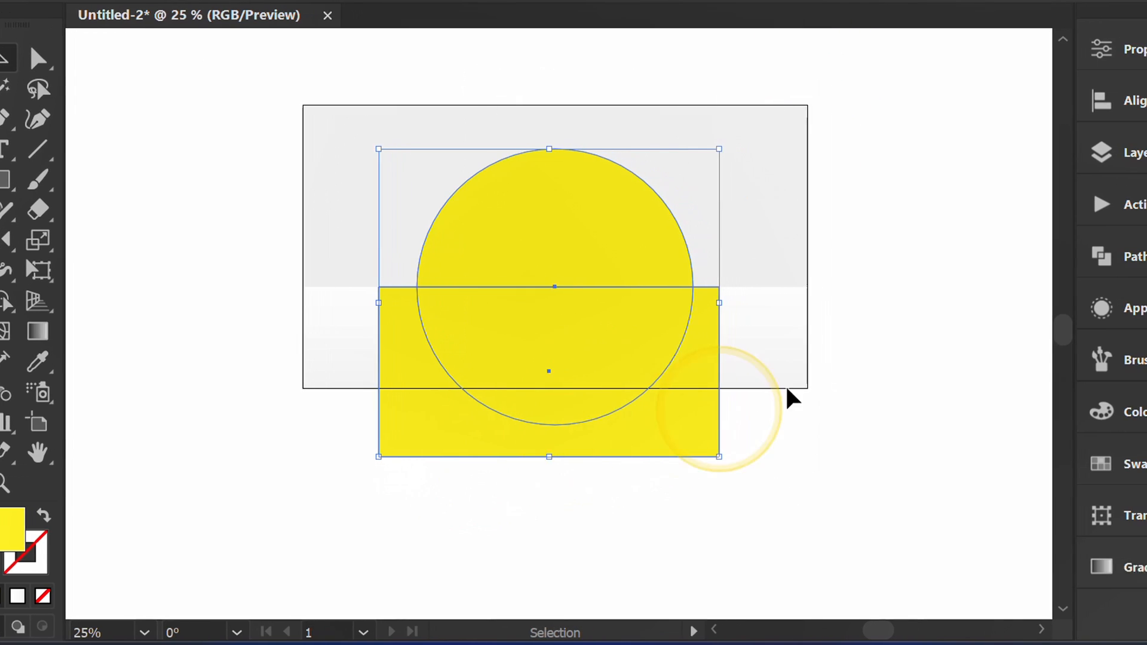
left_click(1102, 255)
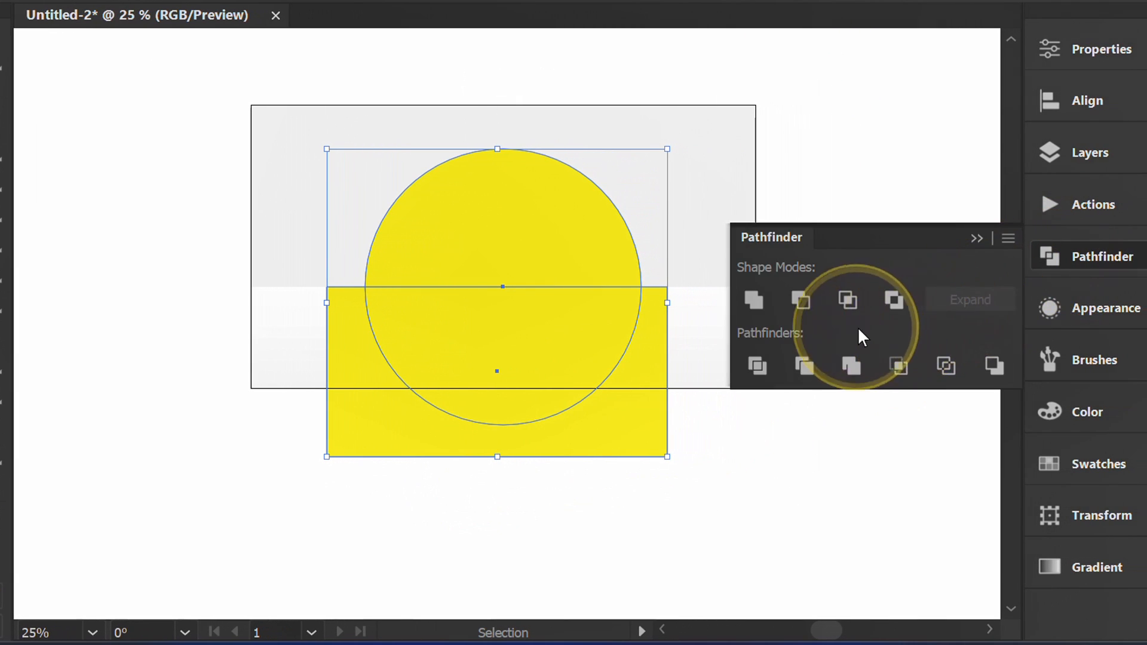
left_click(847, 300)
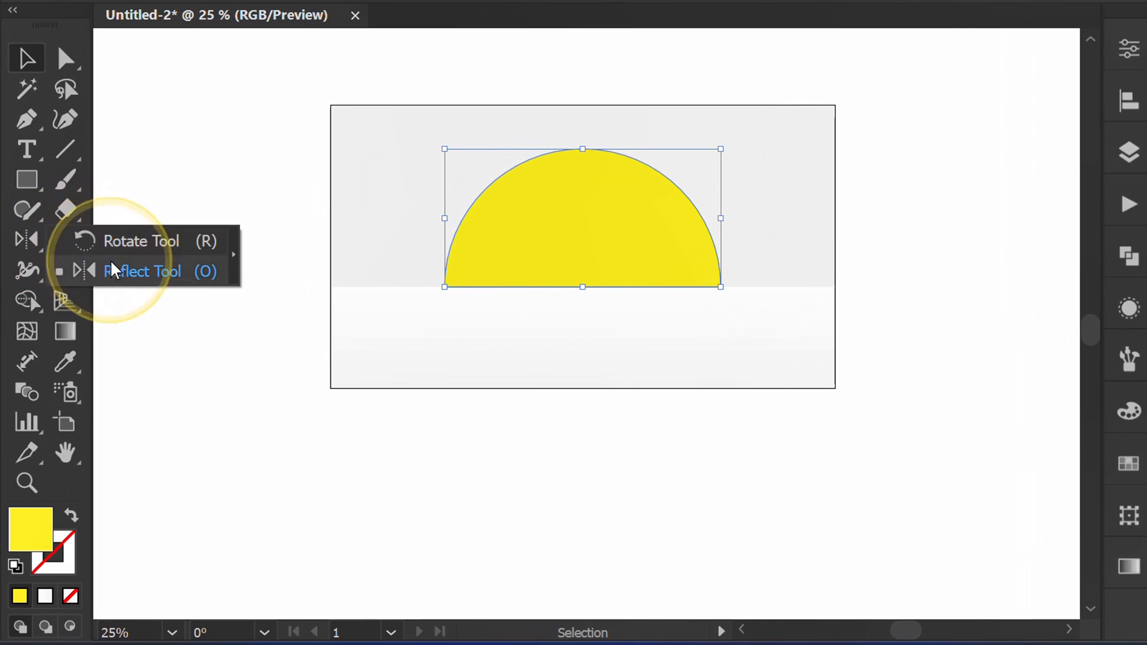
Step: Reflect a copy of the half-dome below the floor line and squash it into a shallow curved base
left_click(141, 273)
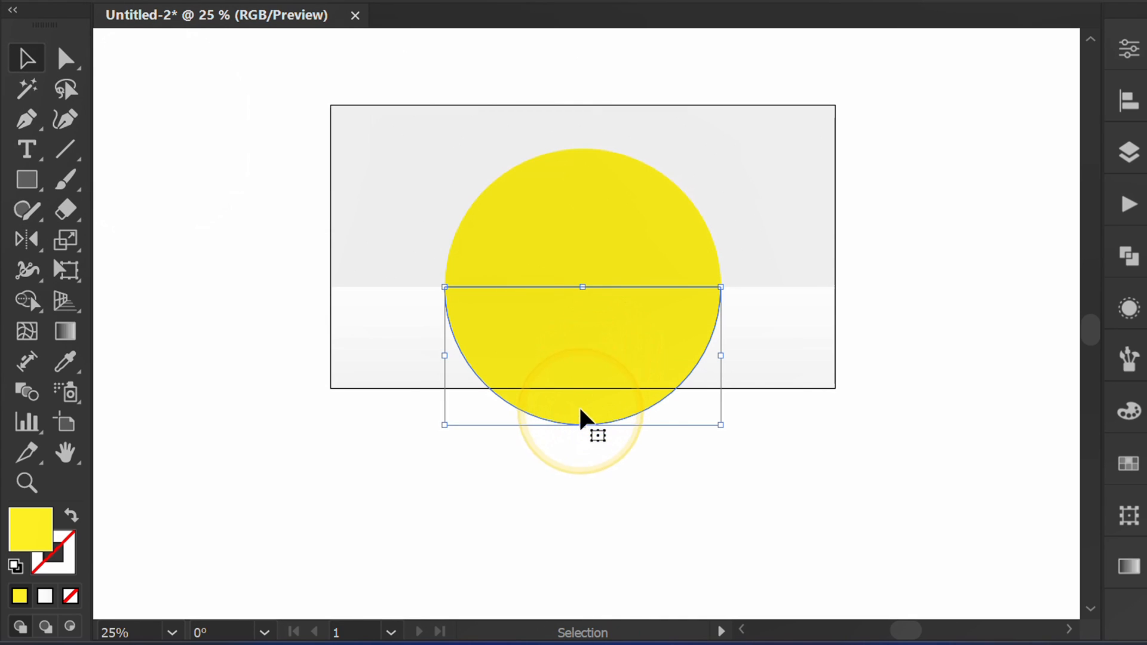
left_click_drag(582, 424, 582, 360)
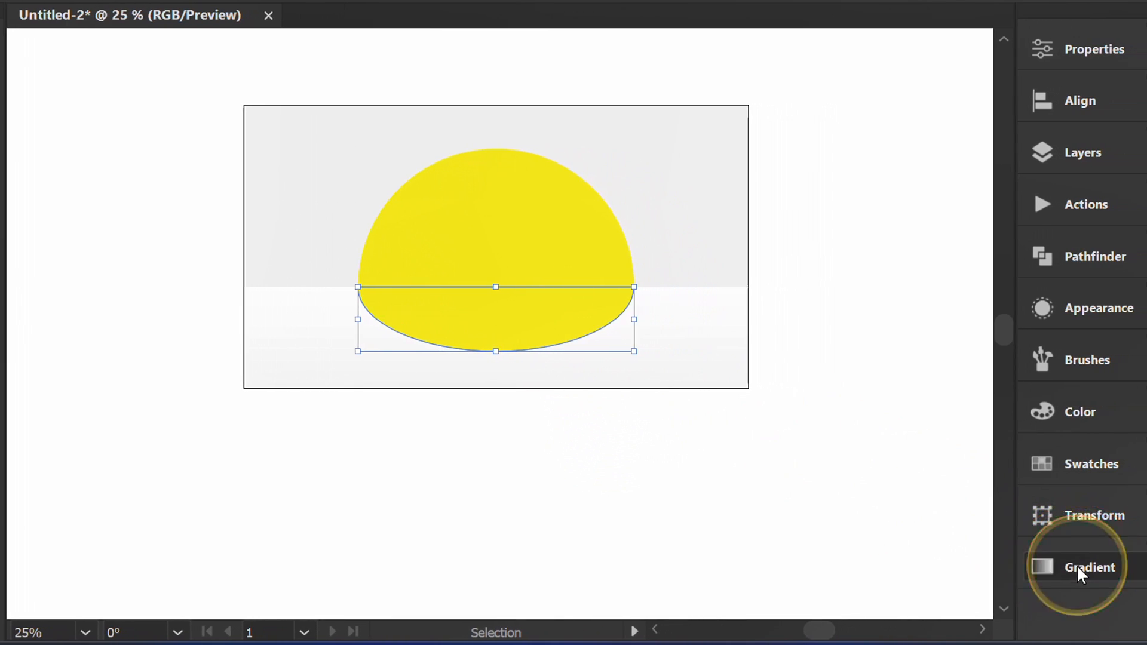
Step: Fill the flattened base with a -90° linear gradient from white to yellow
left_click(1090, 567)
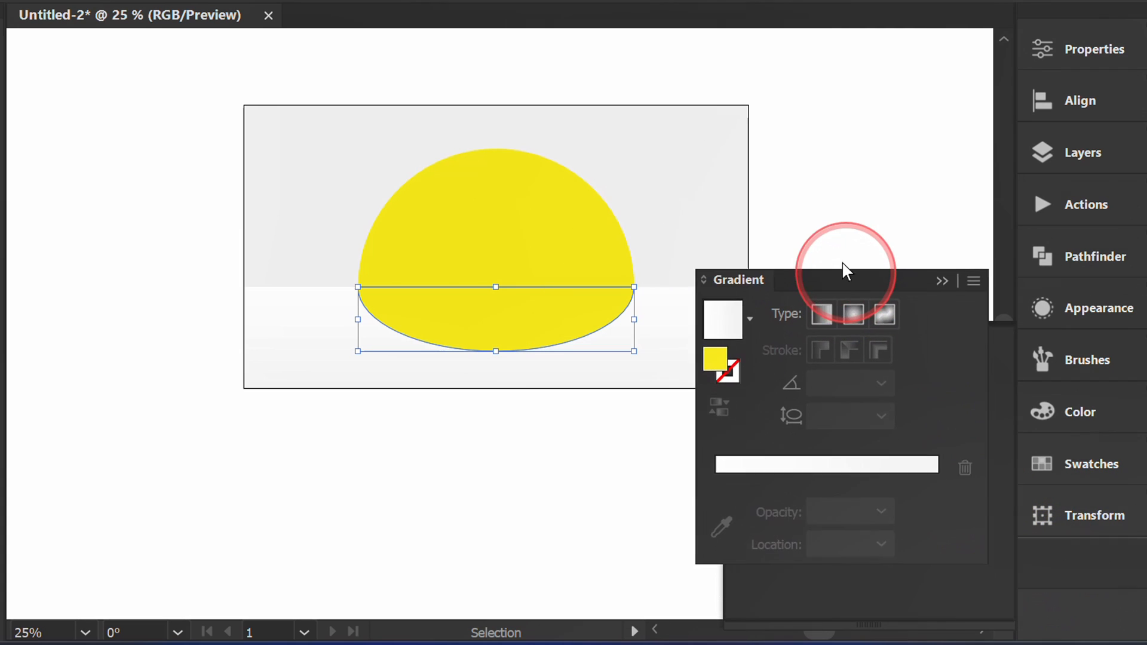
left_click(736, 228)
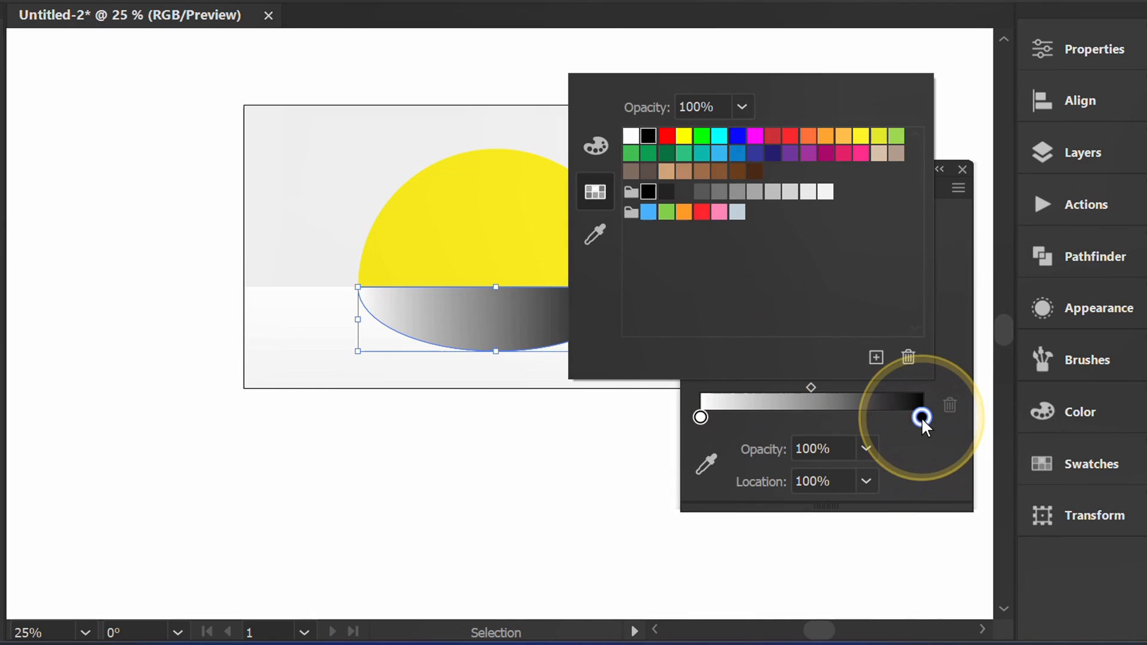
left_click(861, 135)
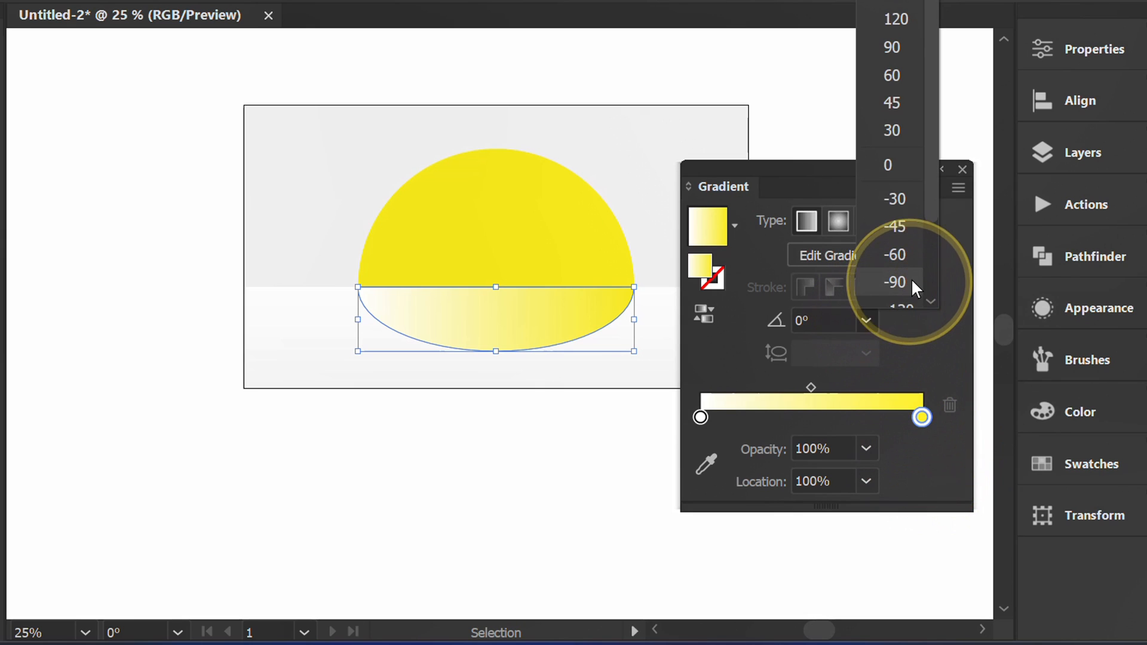
left_click(897, 282)
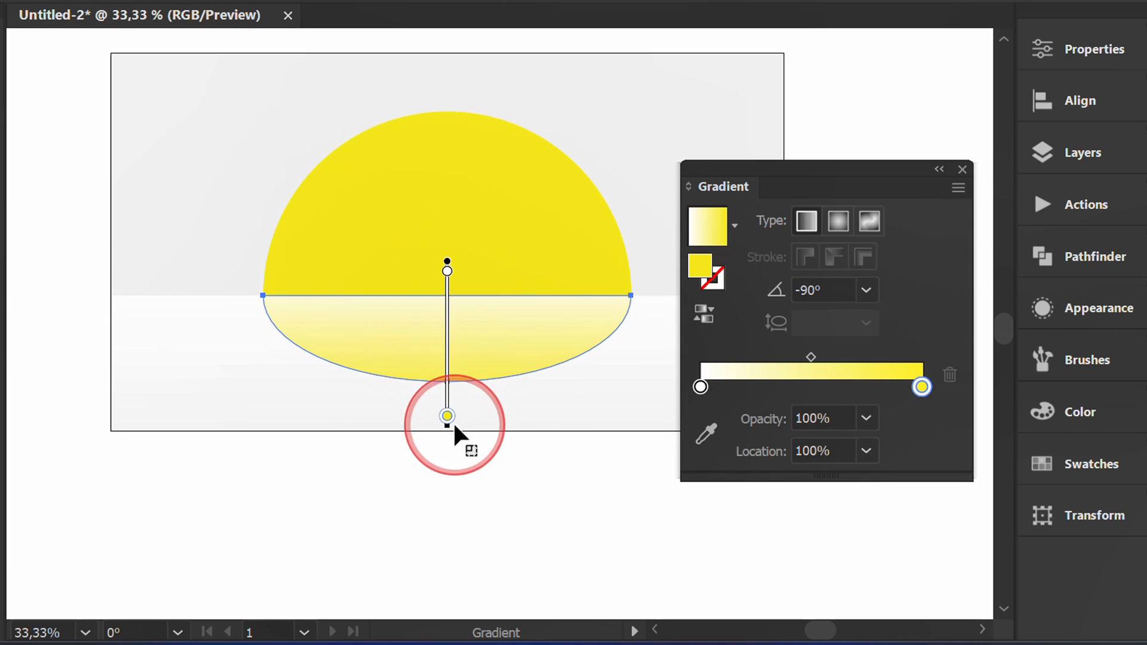
Step: Stretch the gradient with the Gradient Tool so white sits at the floor line and yellow at the bottom edge
left_click_drag(447, 416, 447, 272)
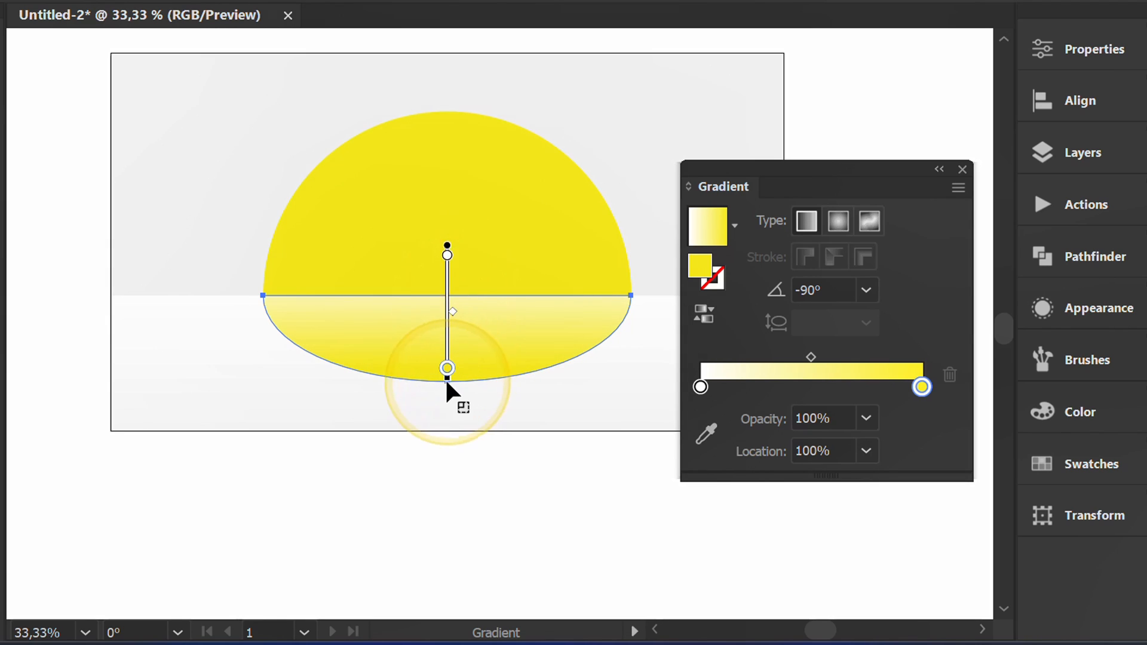
left_click_drag(447, 367, 447, 379)
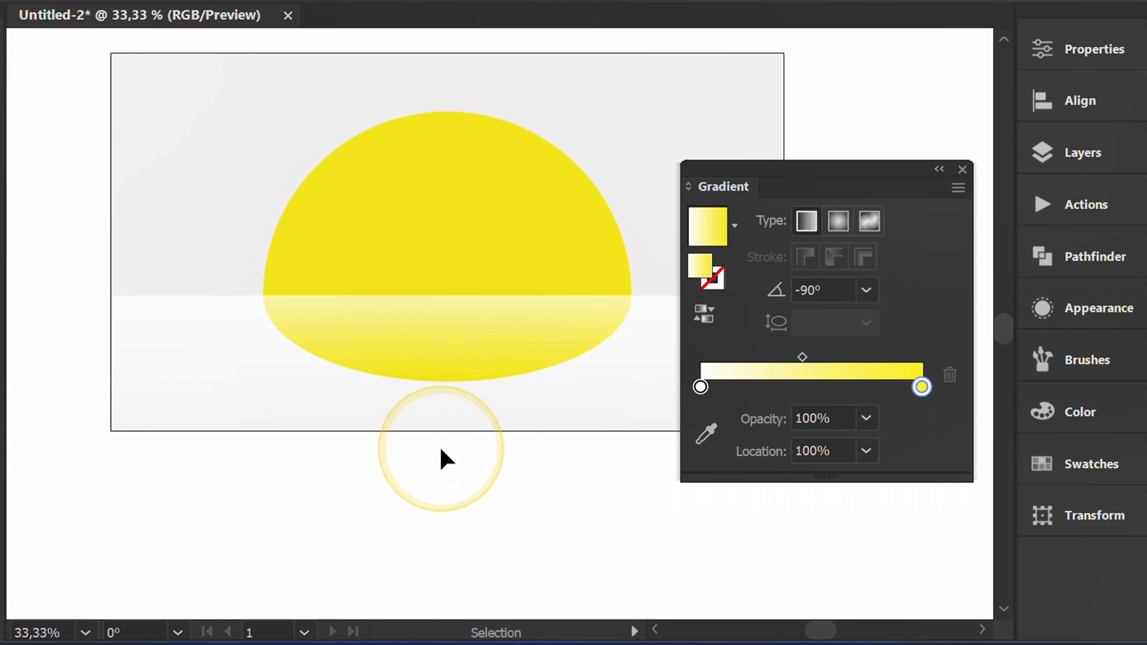
Step: Put the Gradient panel back in the dock and group the dome with its base (Ctrl+G)
left_click_drag(721, 186, 754, 461)
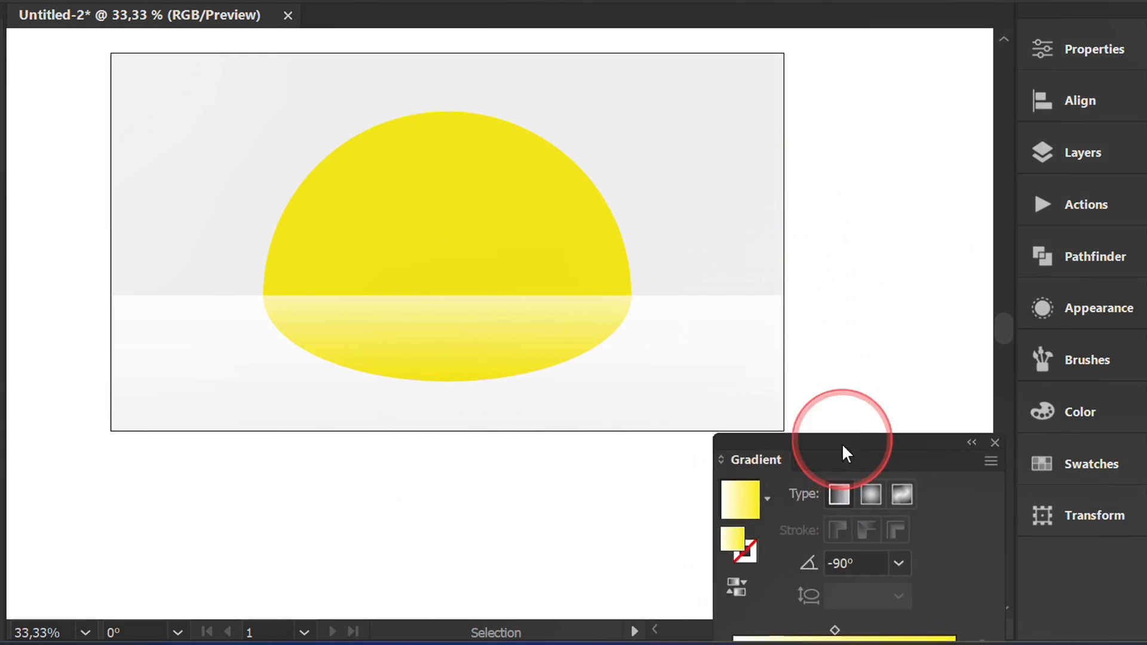
left_click(996, 442)
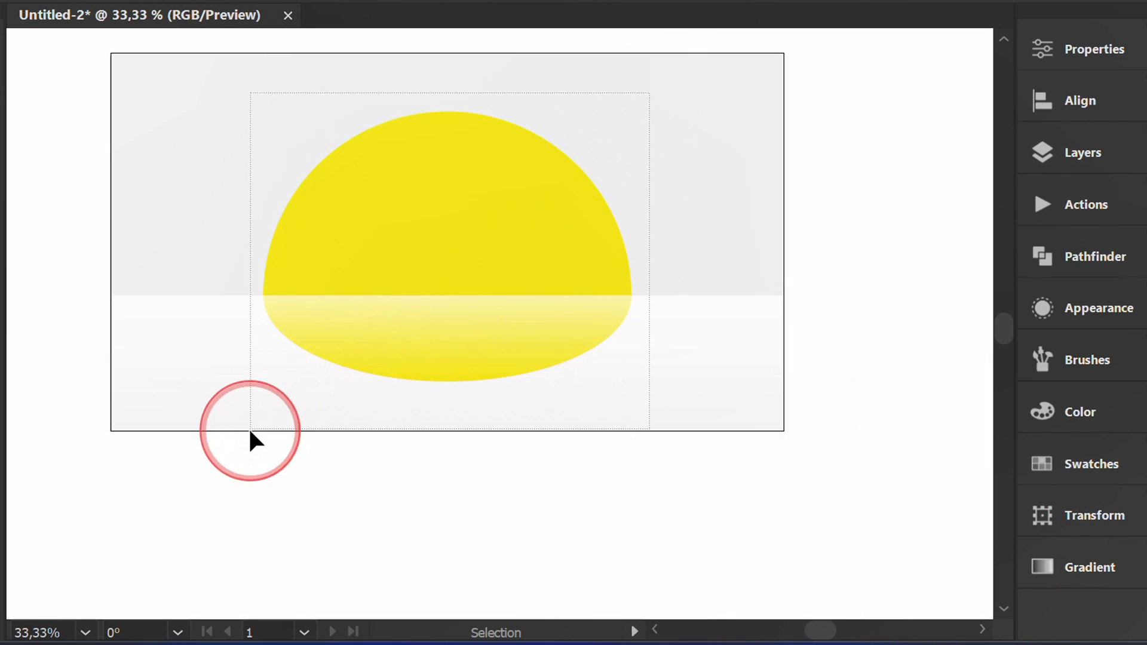
key("Ctrl+g")
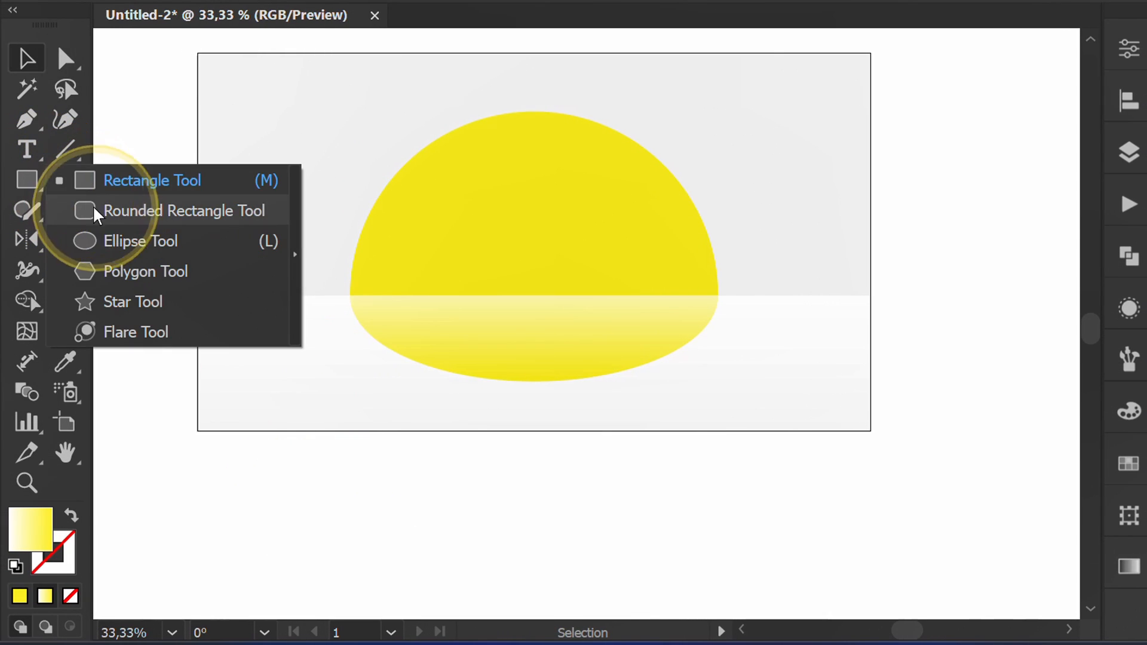
Step: Add a 450 × 450 px circle and fill it white over the dome's lower right
left_click(141, 242)
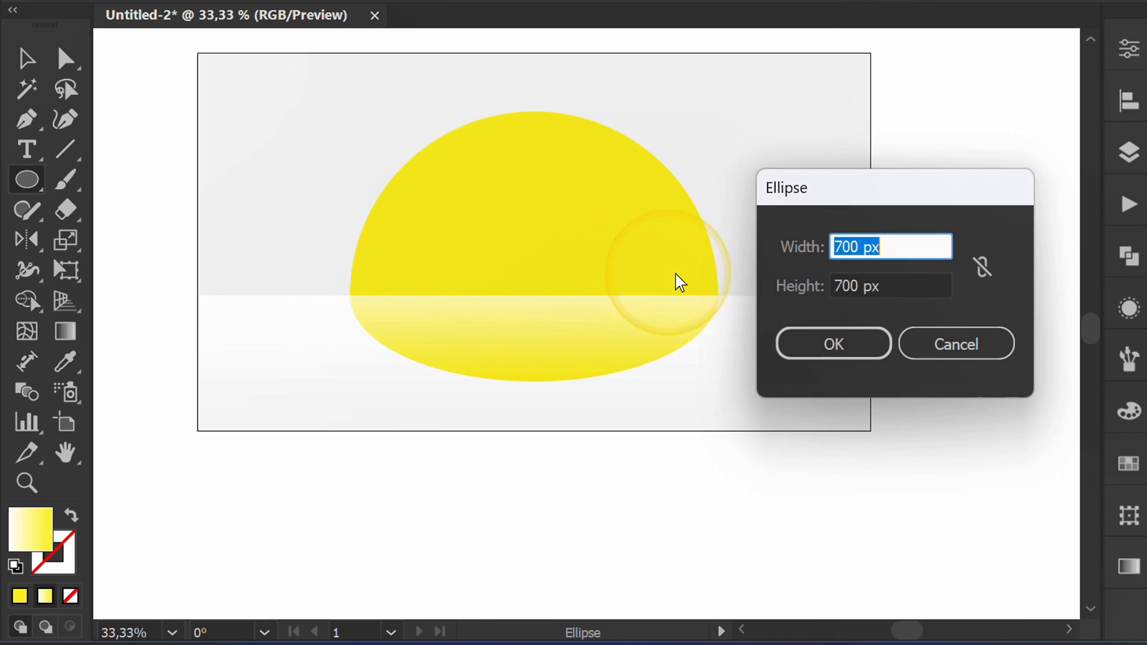
key("Tab")
type("450")
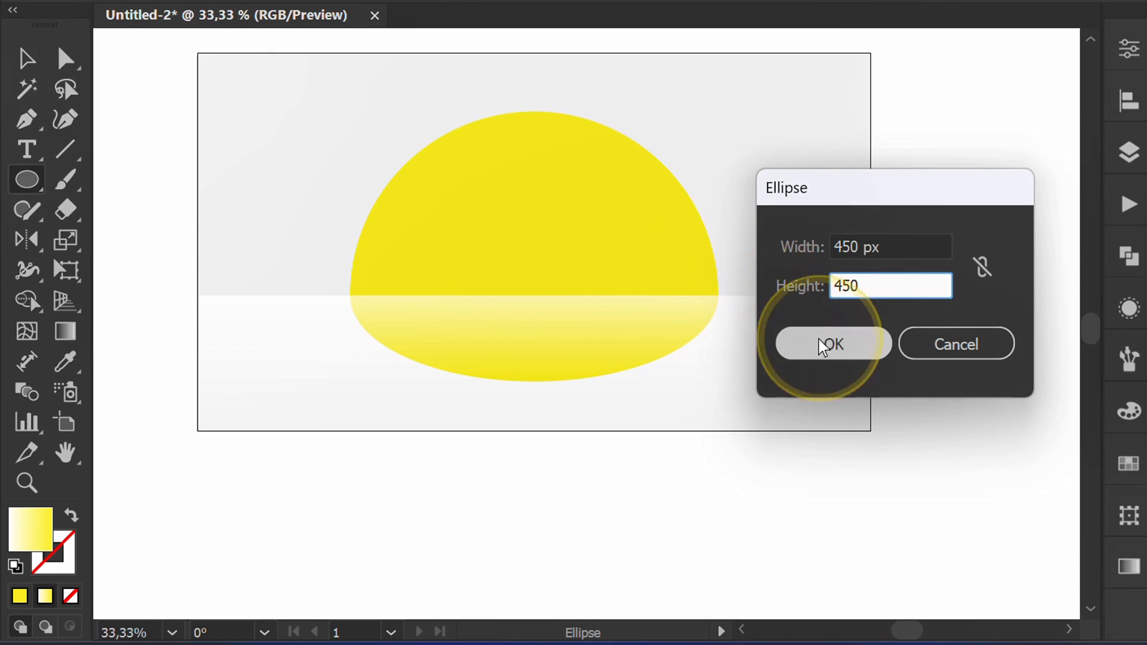
left_click(832, 344)
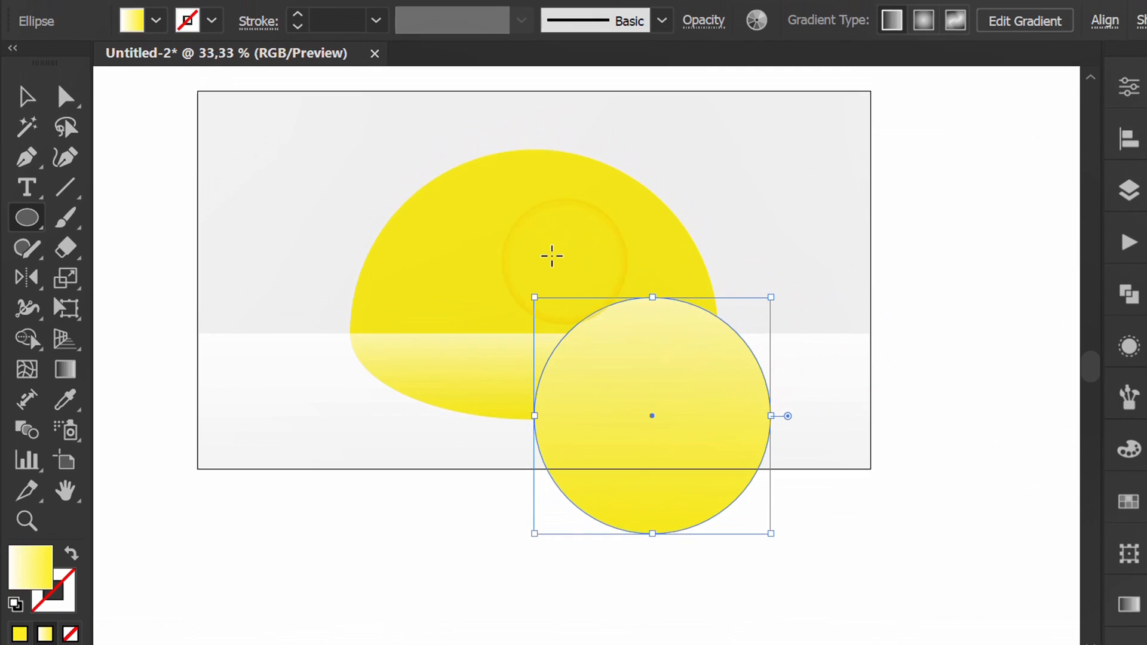
left_click(154, 18)
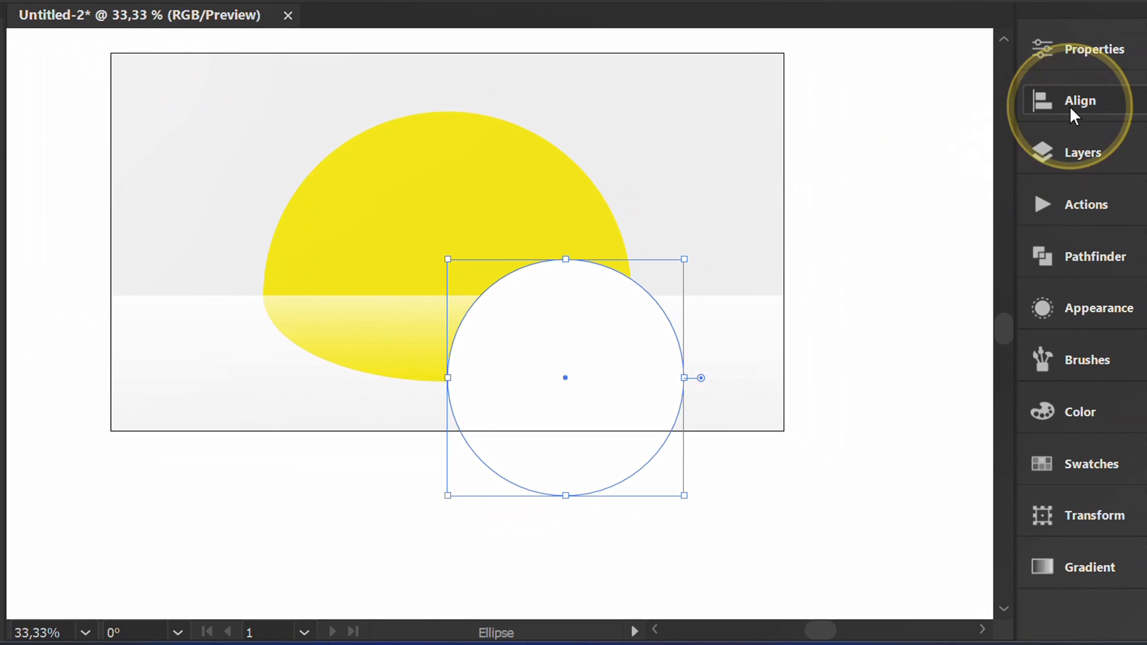
Step: Align the white circle to the artboard's horizontal centre and zoom in on it
left_click(1080, 101)
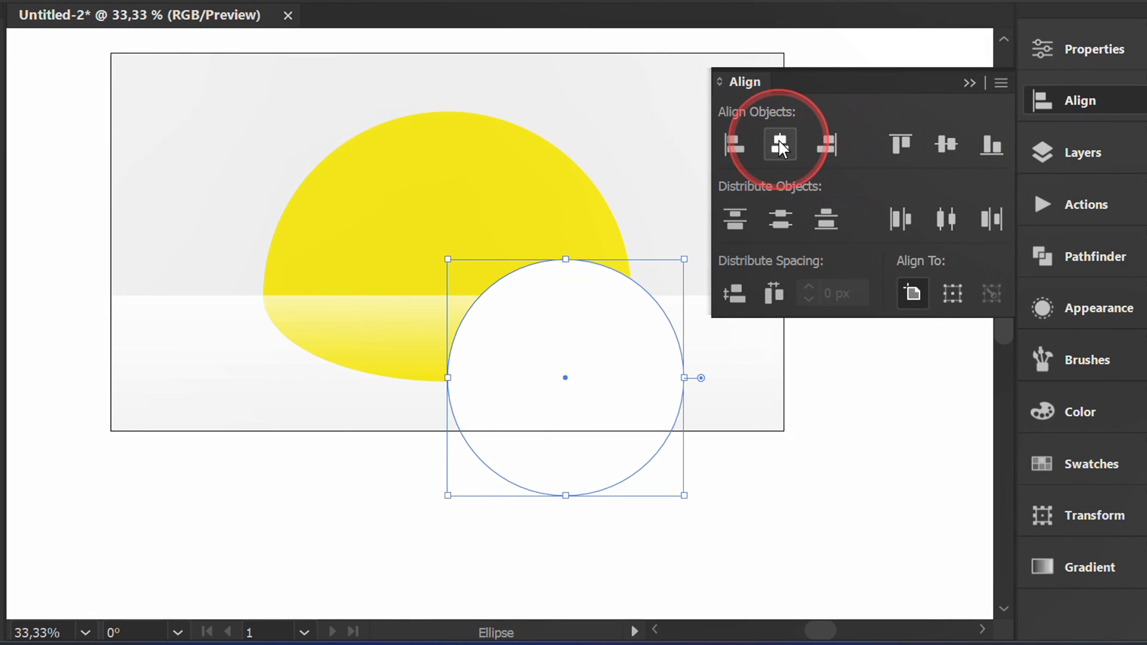
left_click(779, 144)
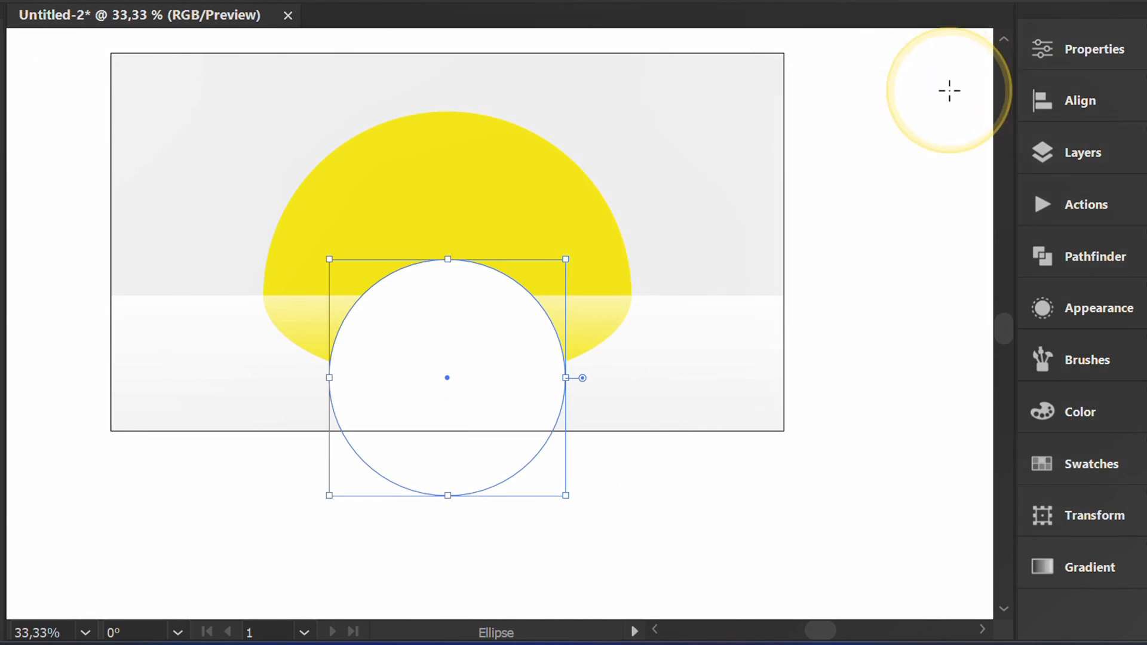
key("Shift+Up")
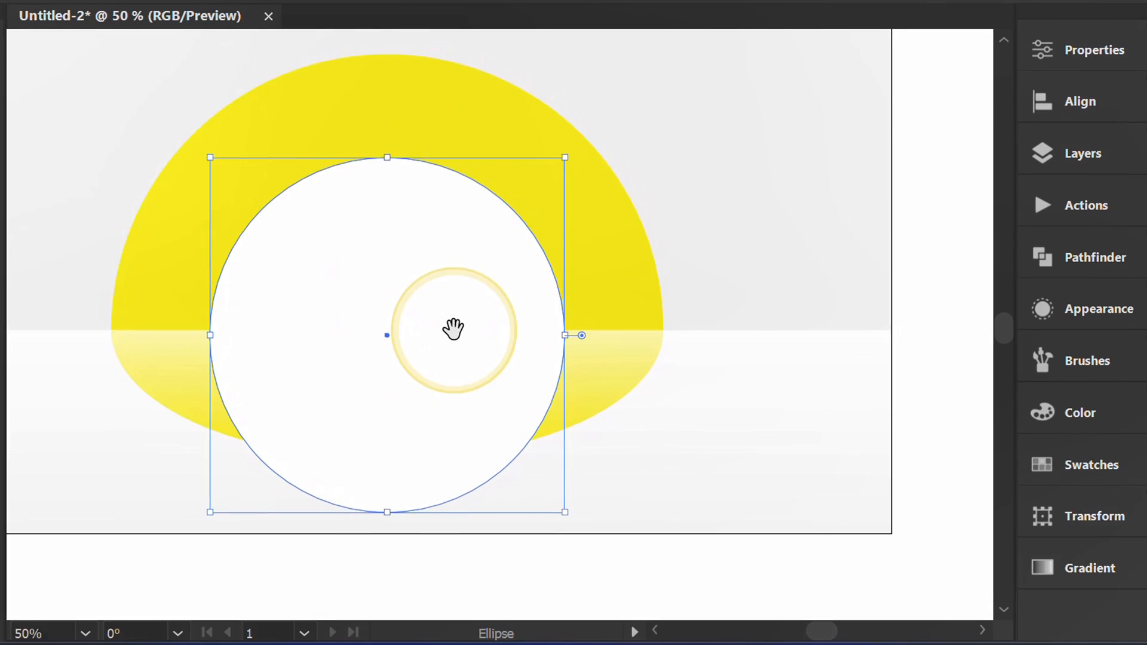
Step: Apply Extrude & Bevel to the white circle and switch on its Bevel
left_click(310, 19)
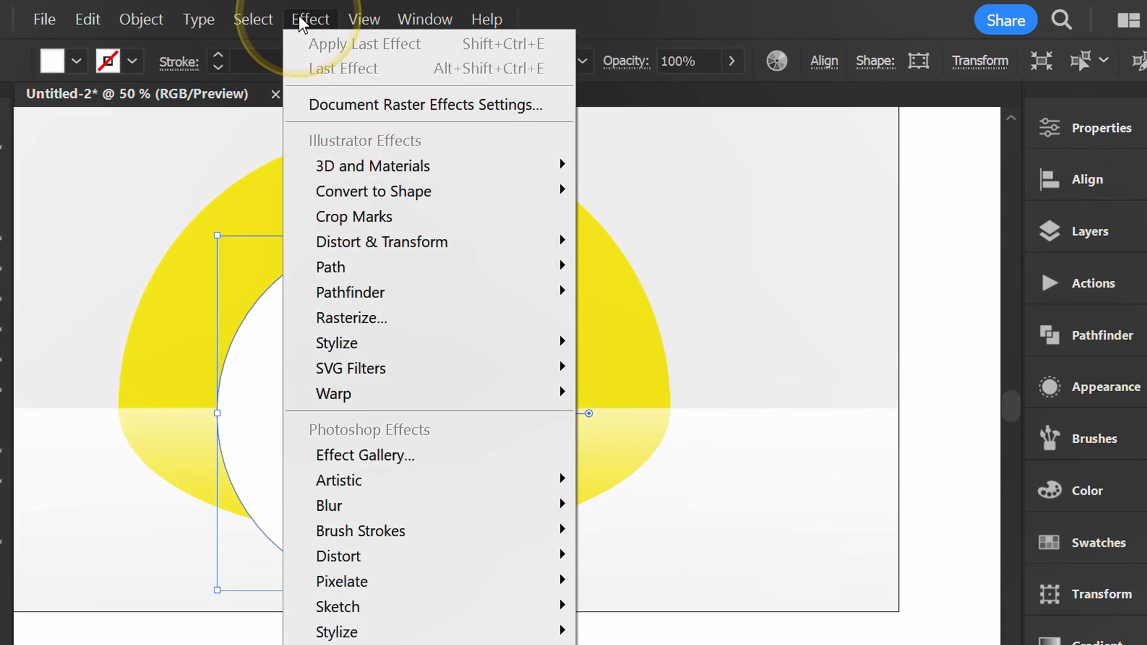
mouse_move(373, 166)
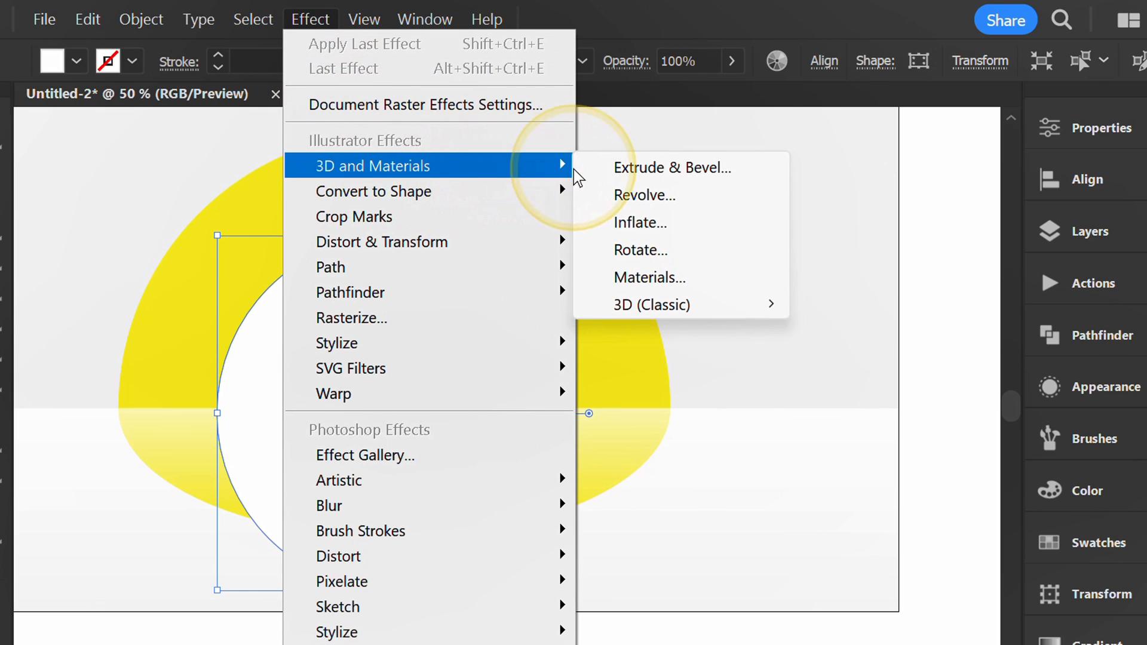
left_click(672, 168)
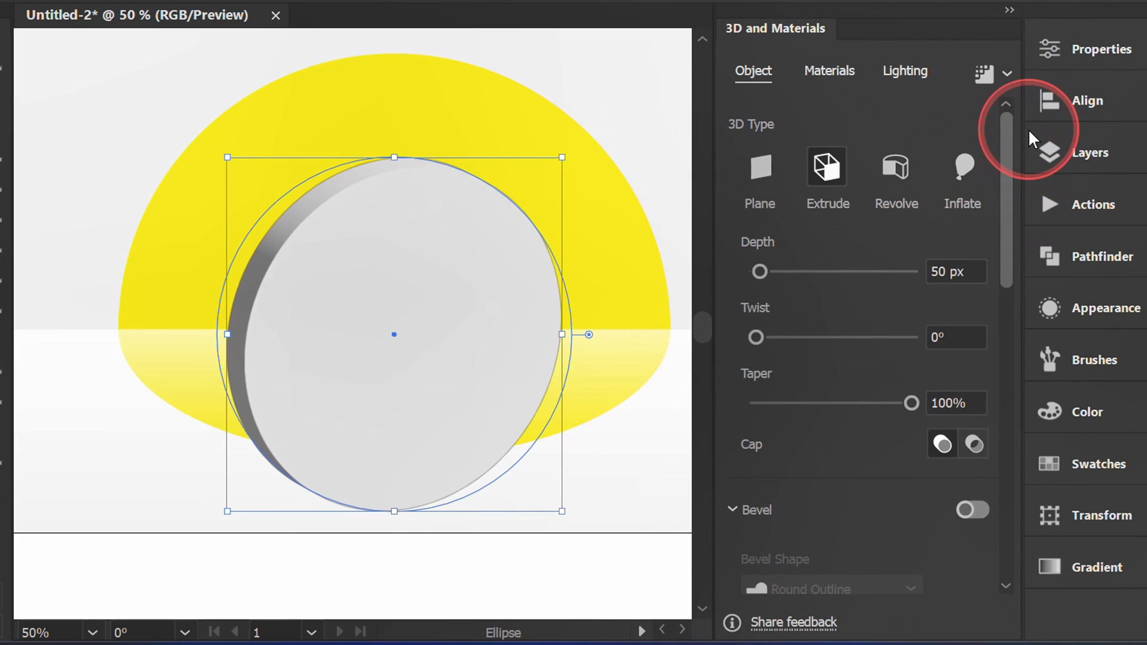
left_click(956, 272)
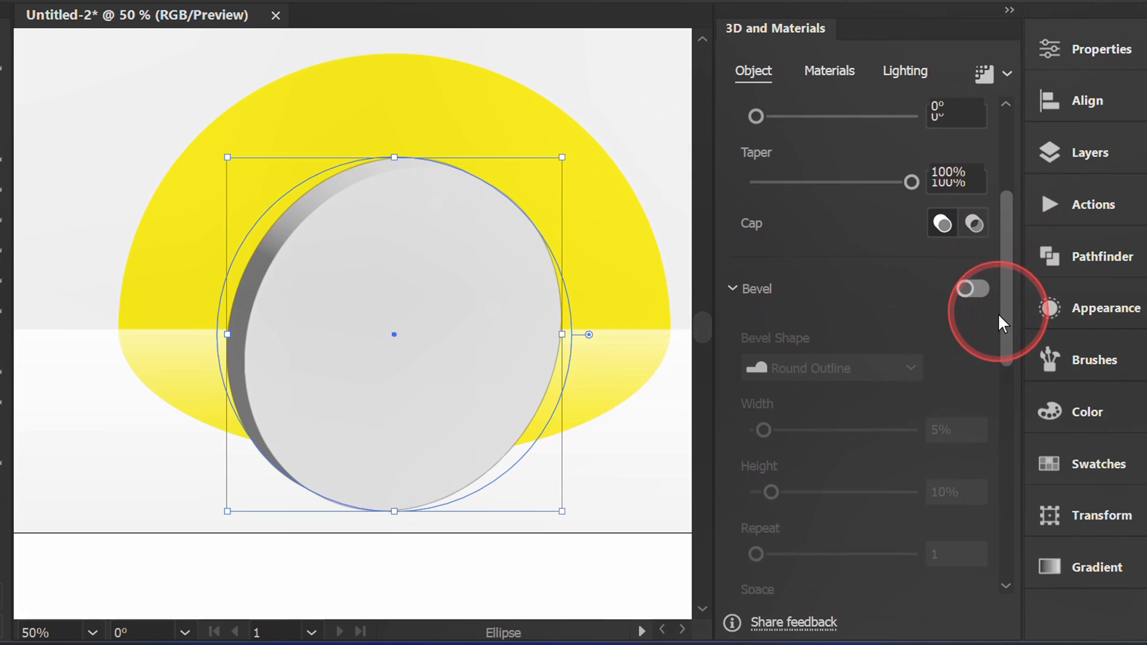
left_click(972, 288)
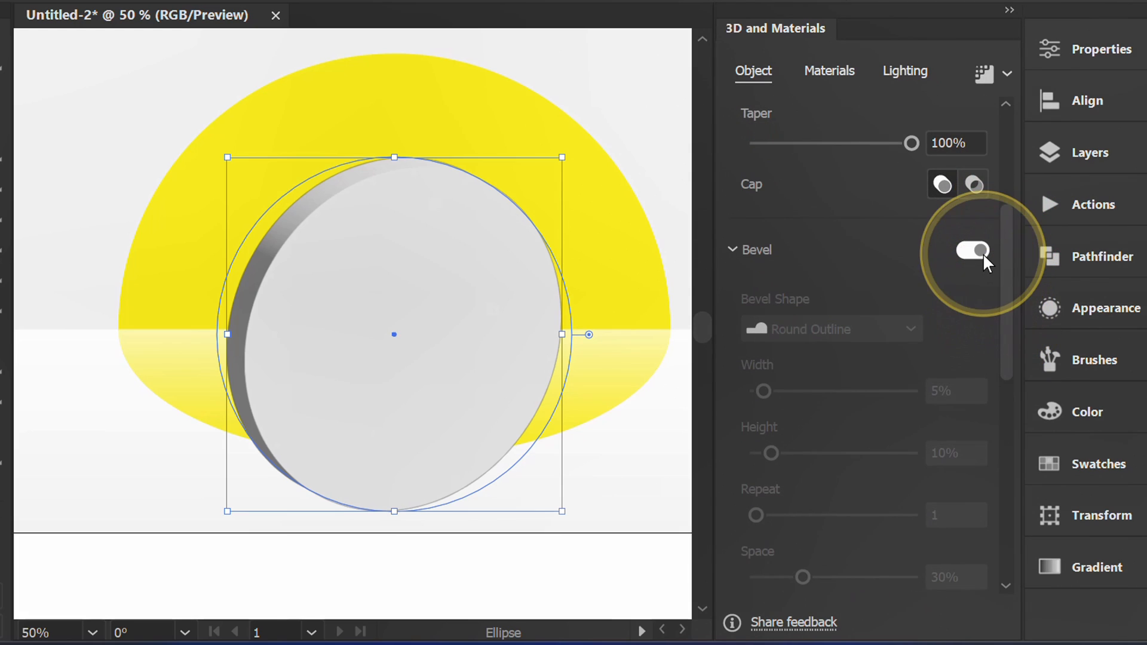
Step: Choose the Round Outline bevel shape with 5% width and 10% height
left_click(832, 330)
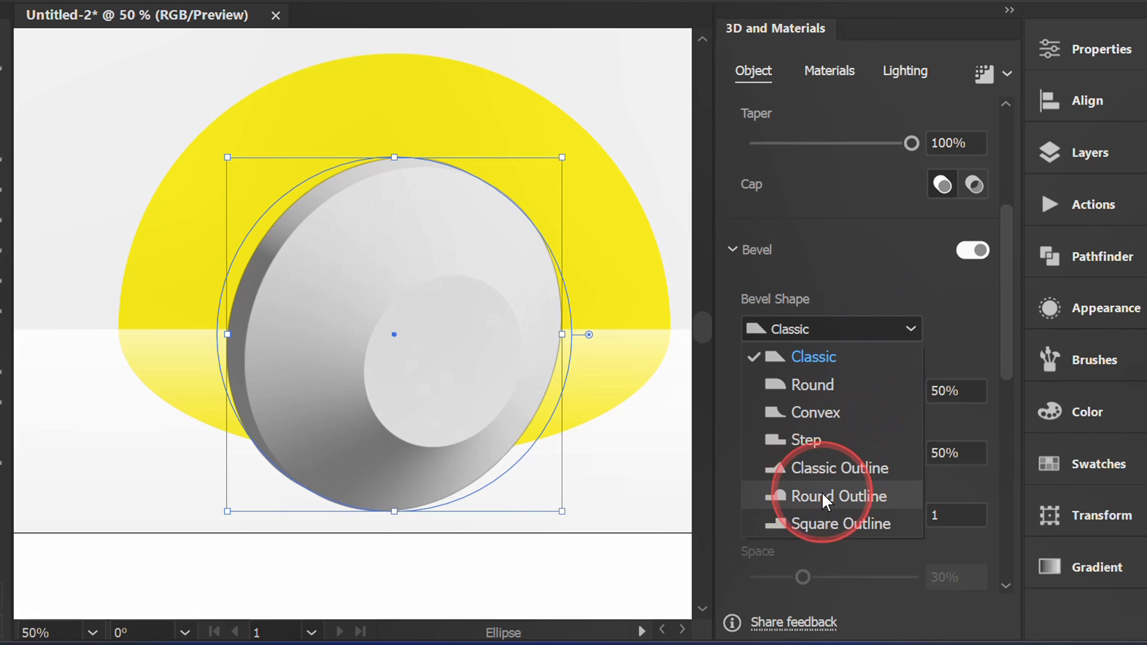
left_click(837, 496)
type("10")
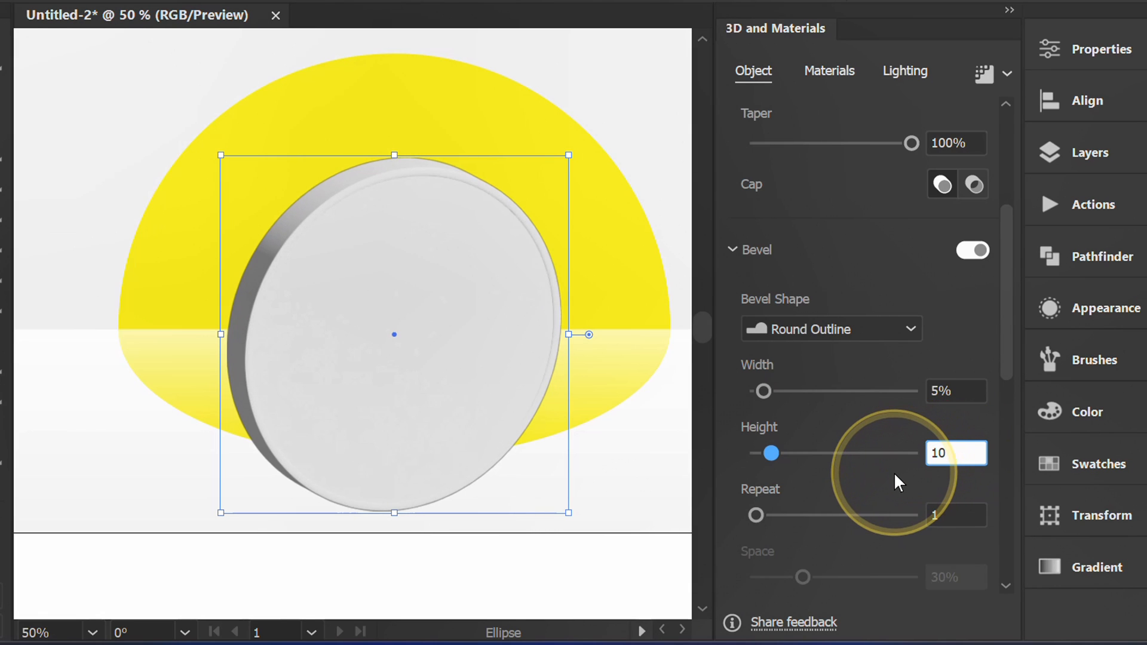
scroll("down", 3)
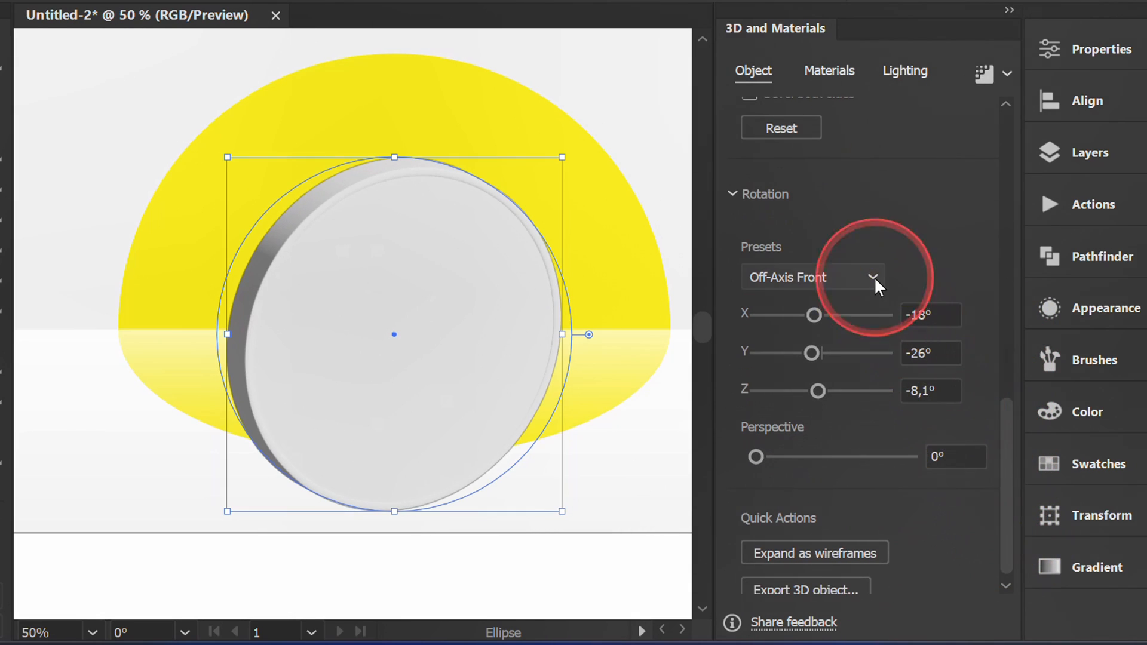
Step: Rotate the disc to about 80° on X with Y and Z at 0° so it lies flat
left_click(812, 277)
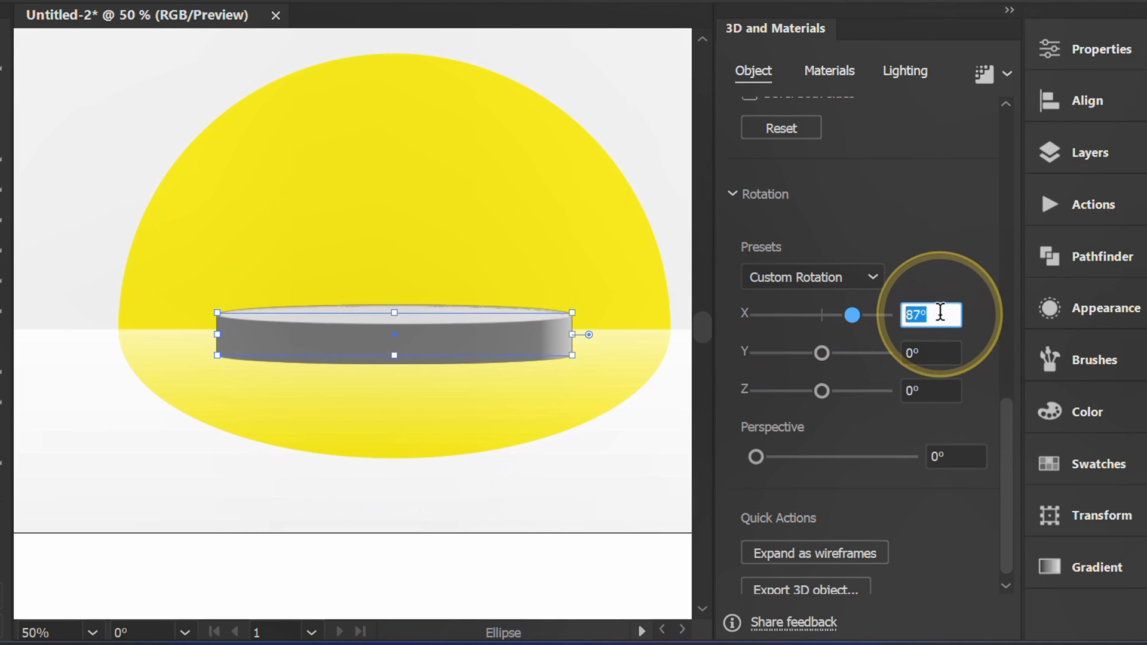
type("80")
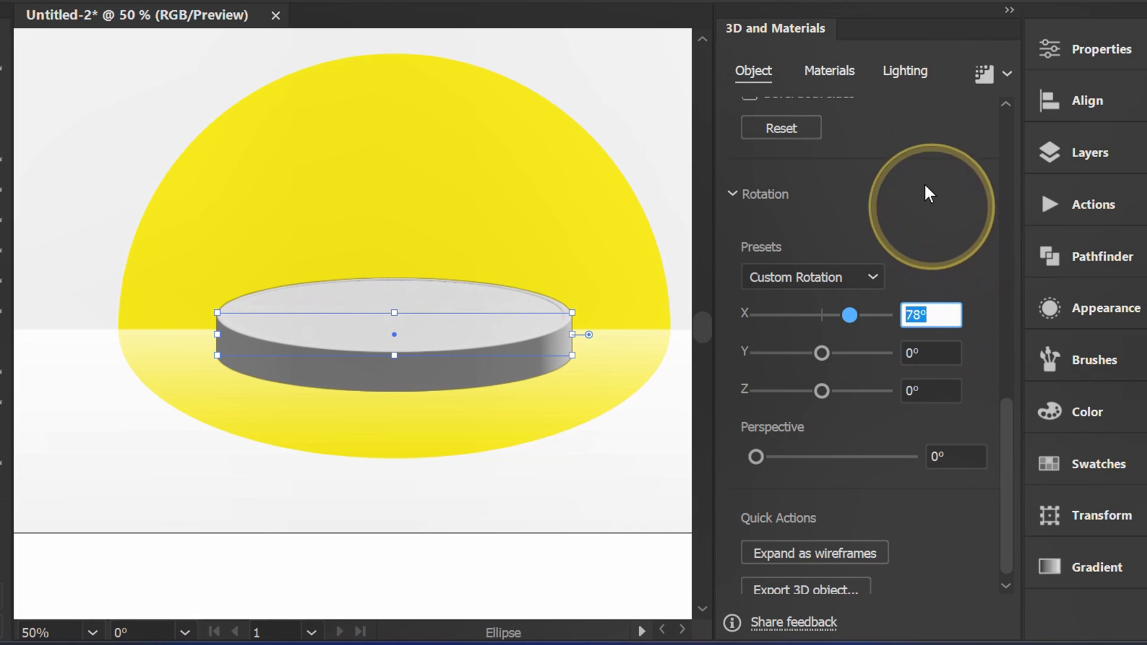
left_click(905, 70)
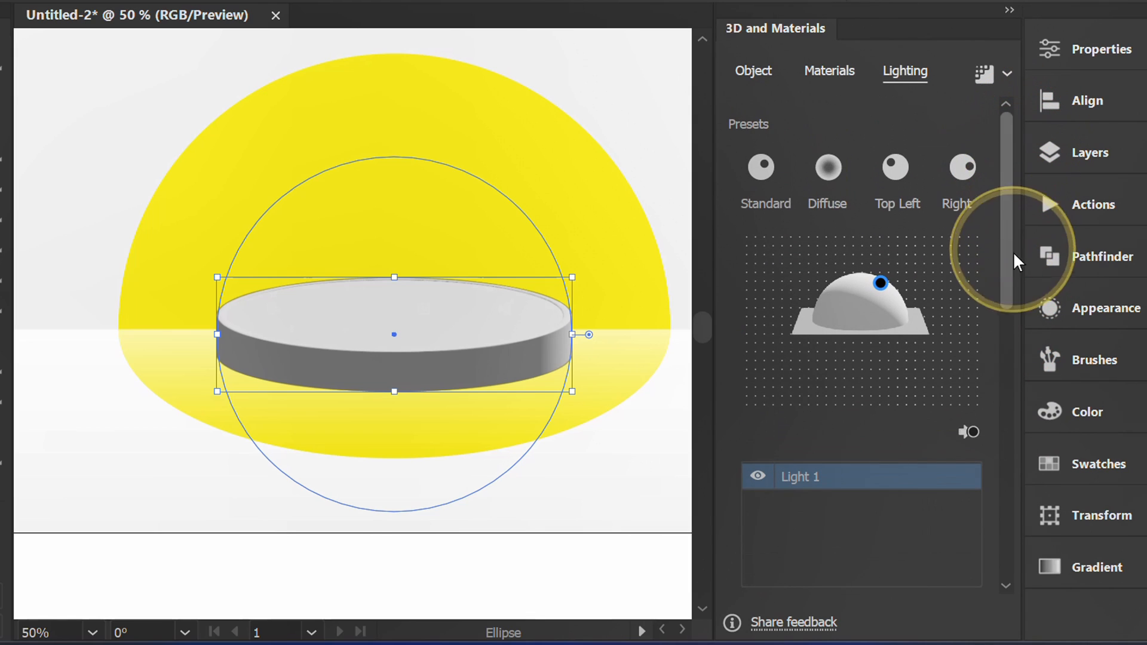
Step: Set the light to -55° rotation, 40° height, 80% softness and 80% ambient intensity
left_click(968, 432)
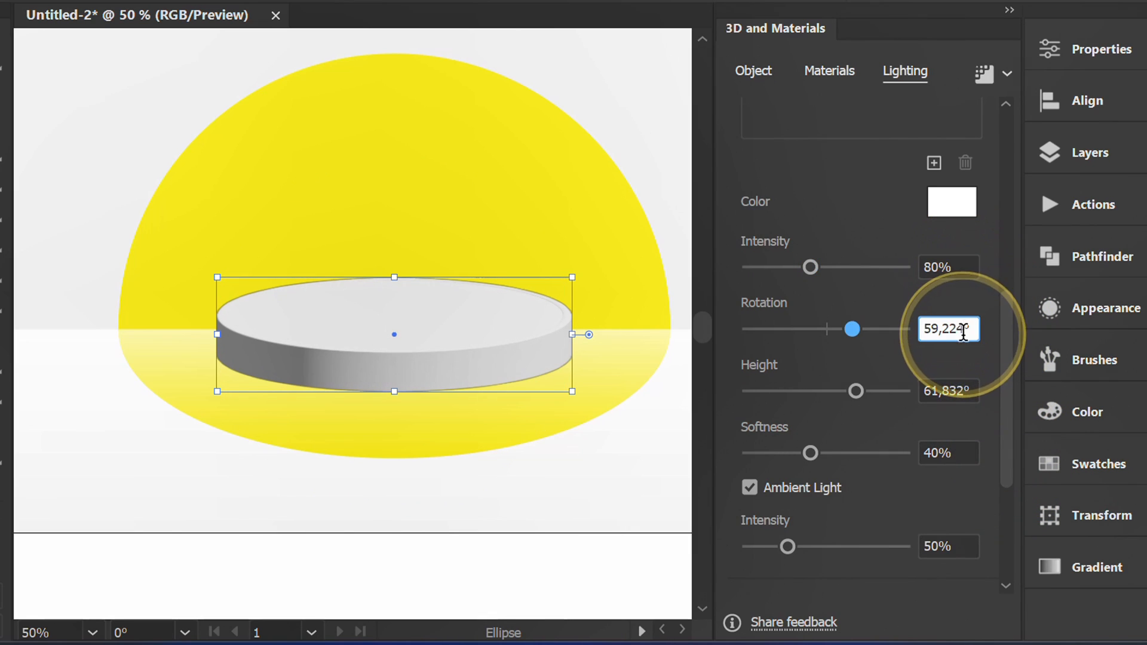
type("-56")
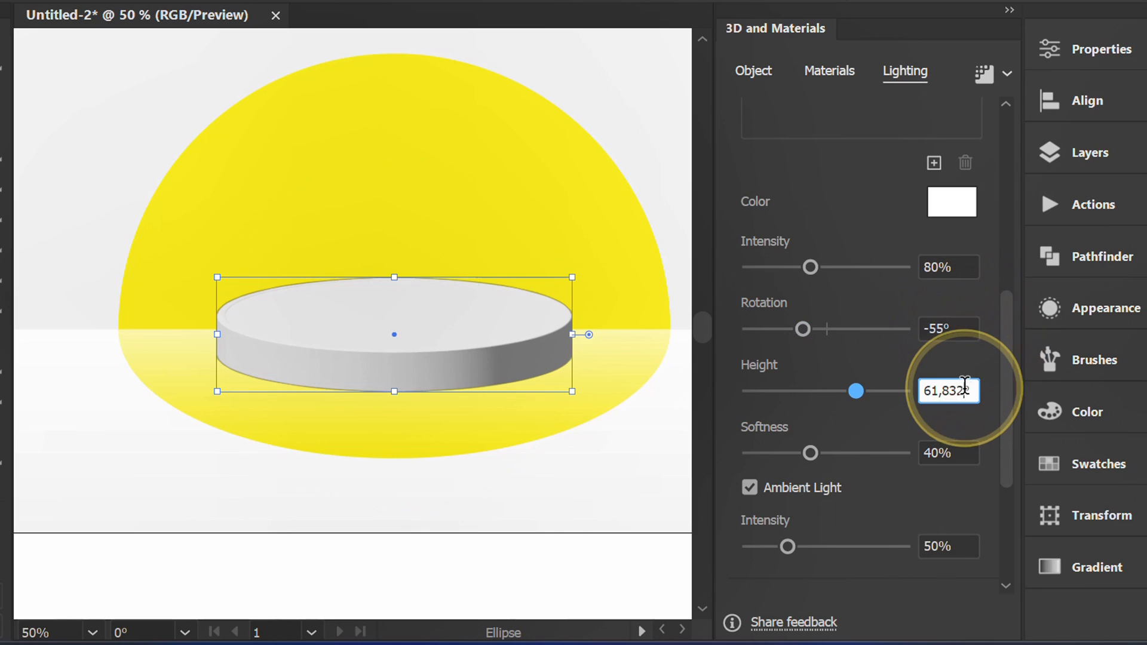
type("40°")
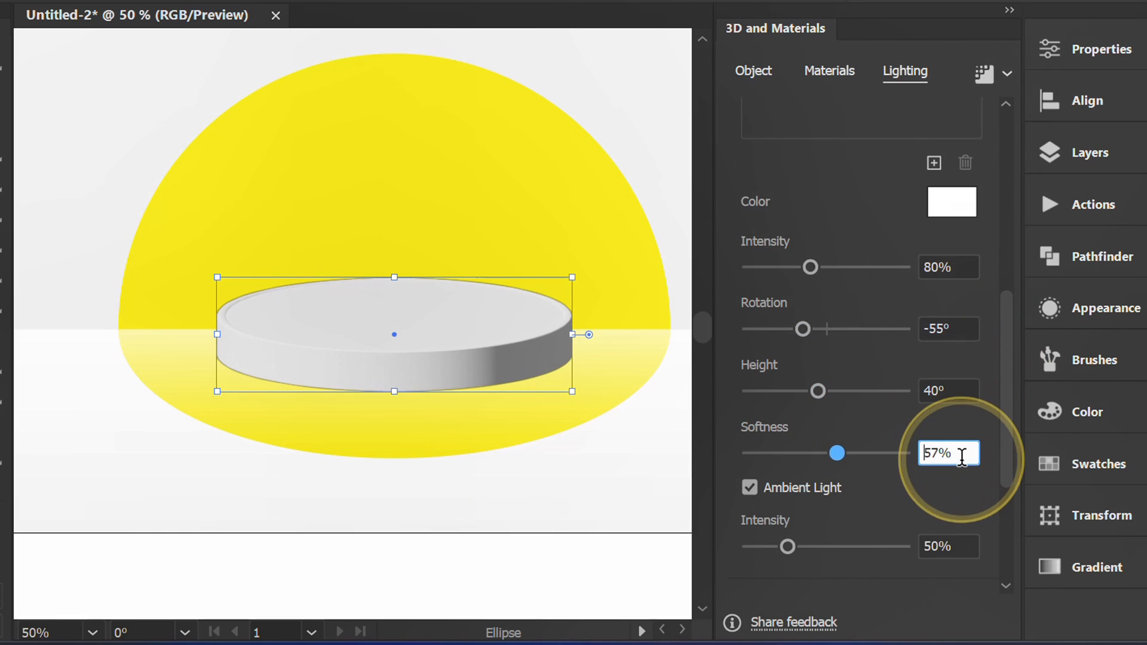
type("80%")
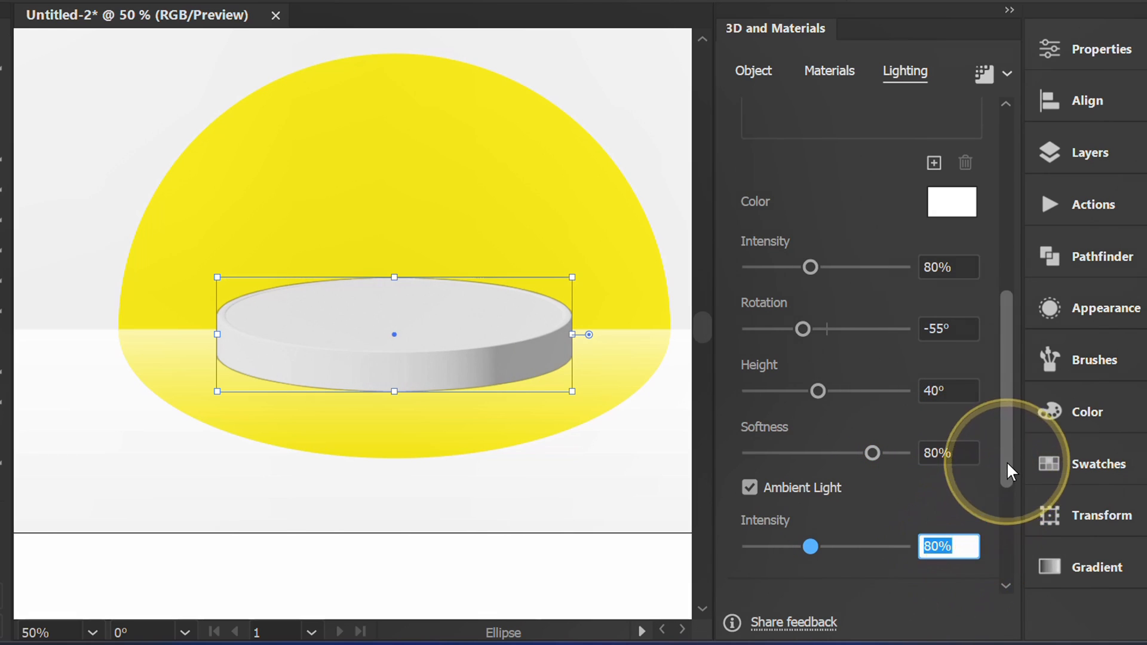
scroll("down", 3)
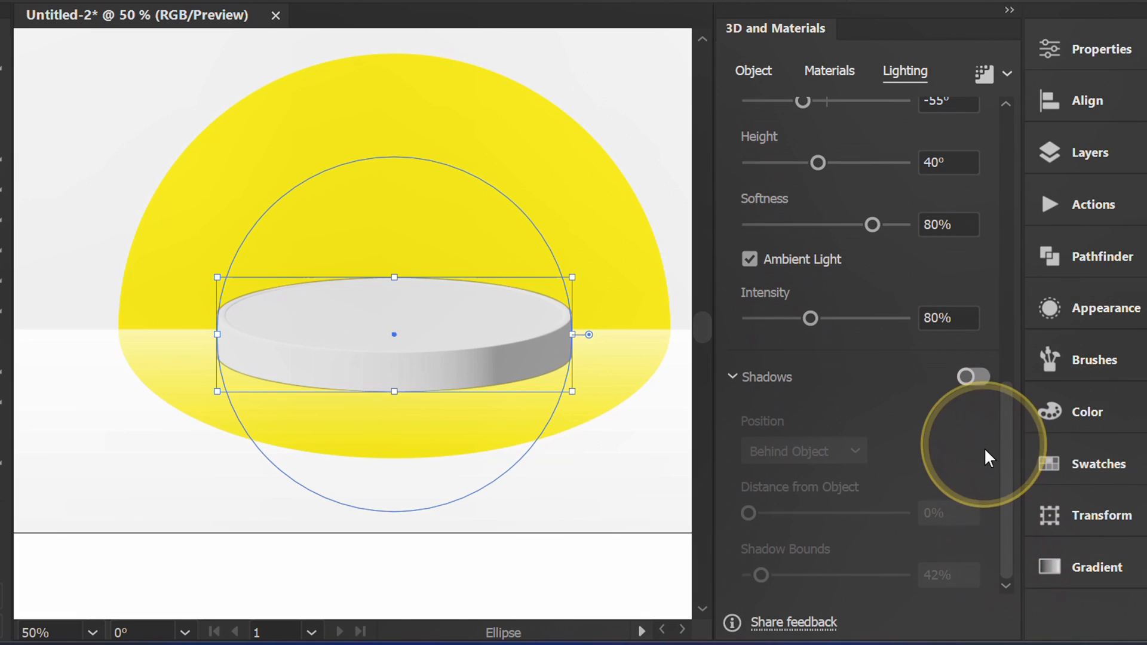
Step: Switch on Shadows behind the object and set the shadow value to 98
left_click(973, 376)
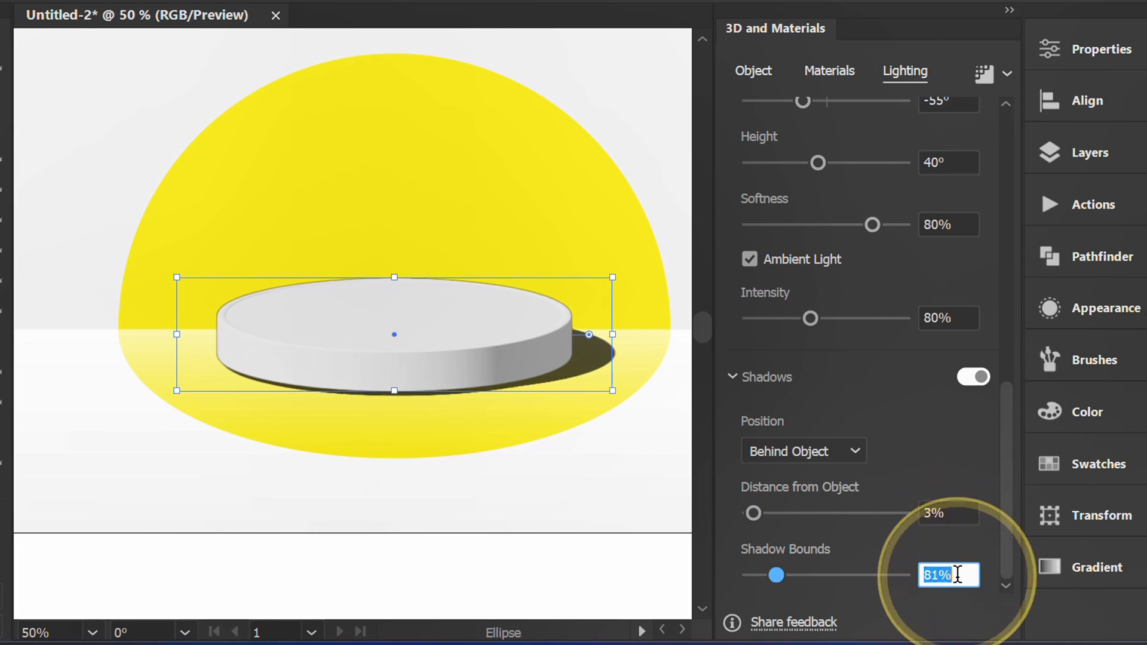
type("98")
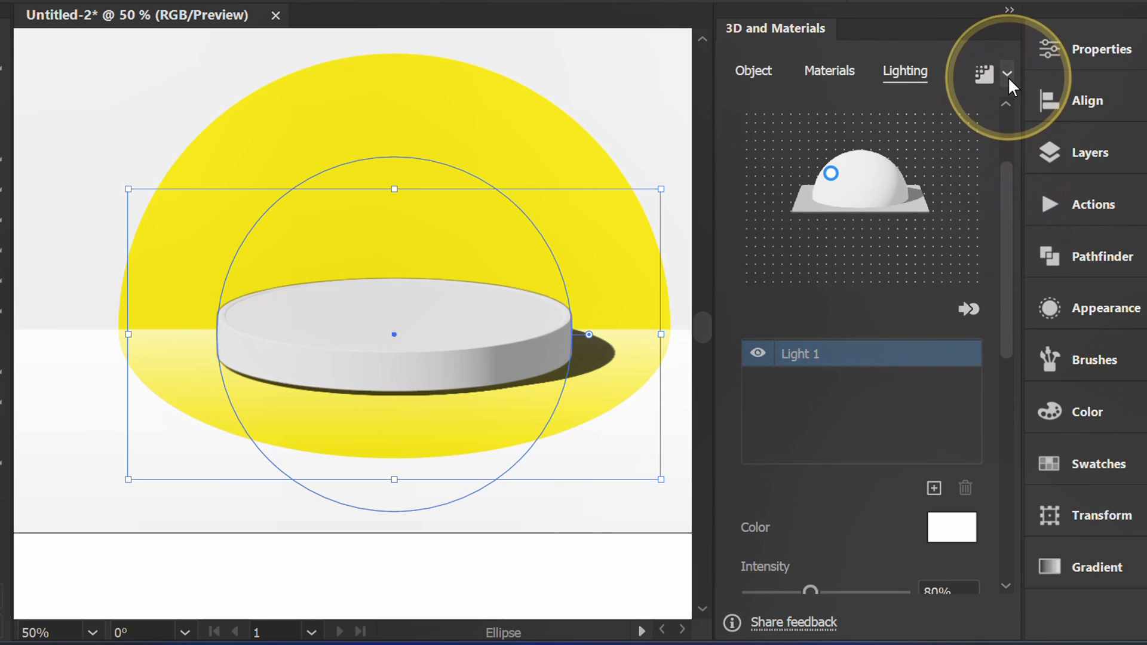
Step: Enable Ray Tracing at High quality with Reduce Noise in the render settings
left_click(1006, 71)
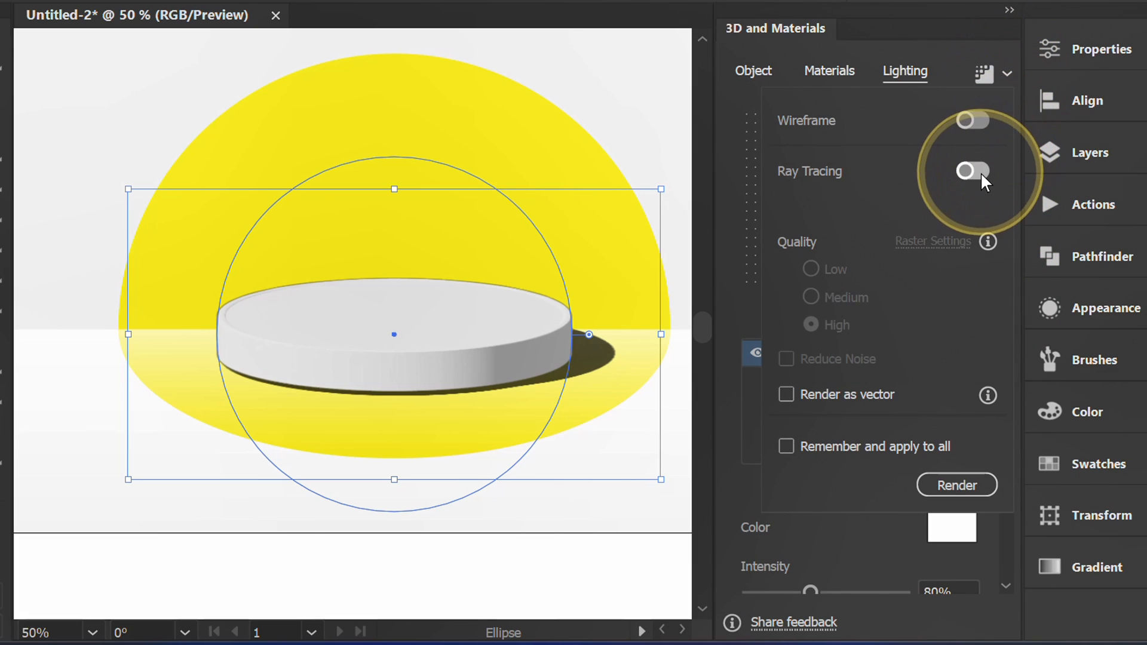
left_click(973, 172)
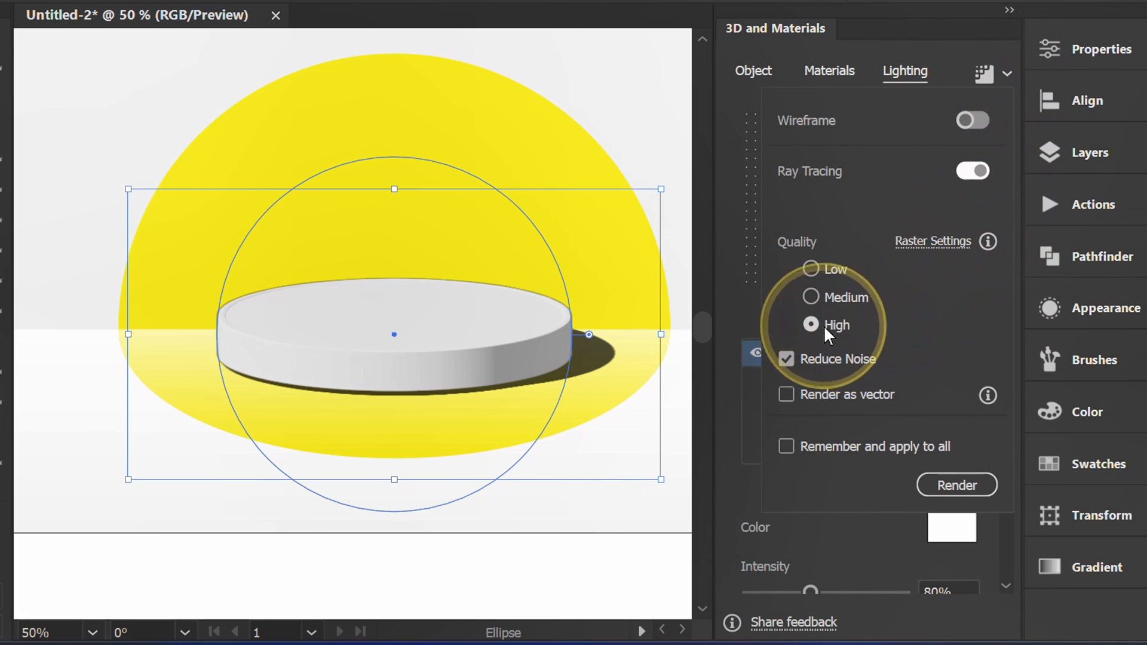